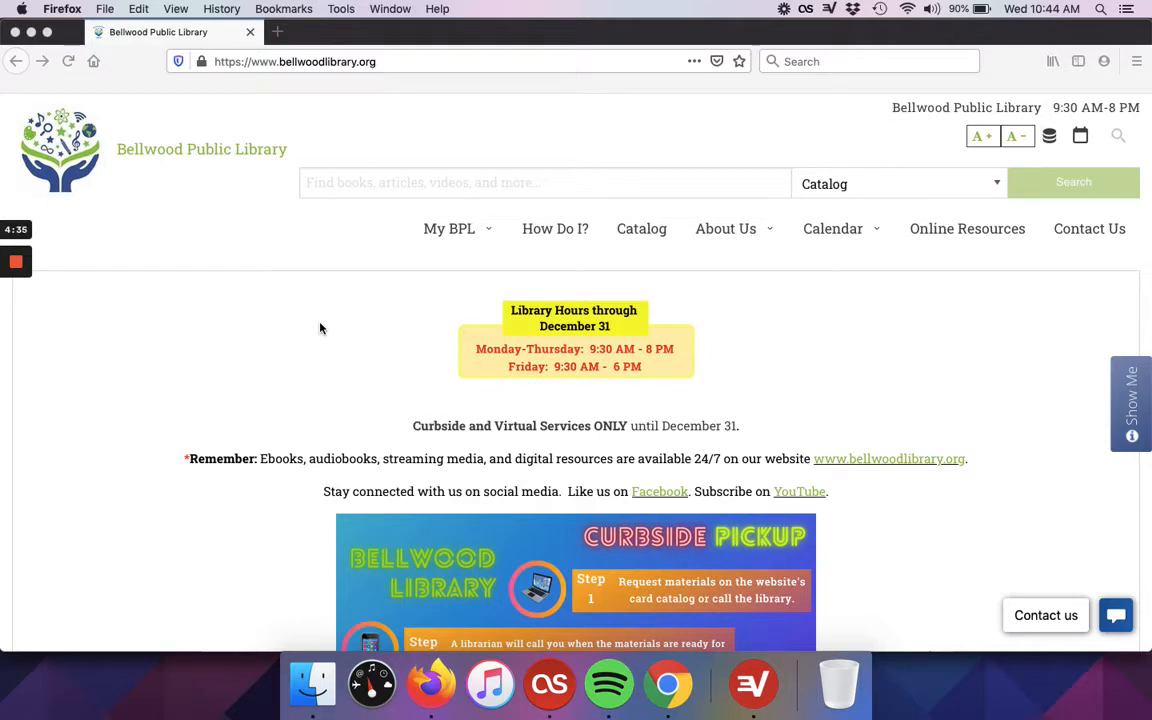
- Open the Bellwood Library Newsletter signup form and tick the Library Newsletter option
scroll("down", 3)
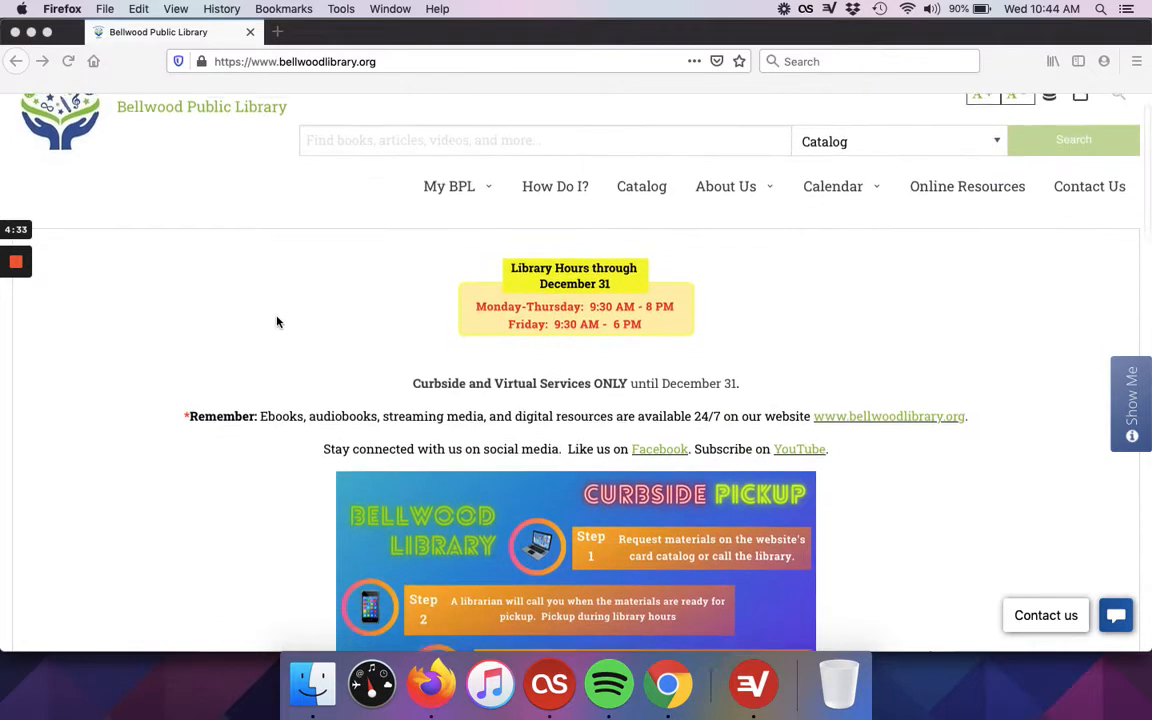
scroll("down", 3)
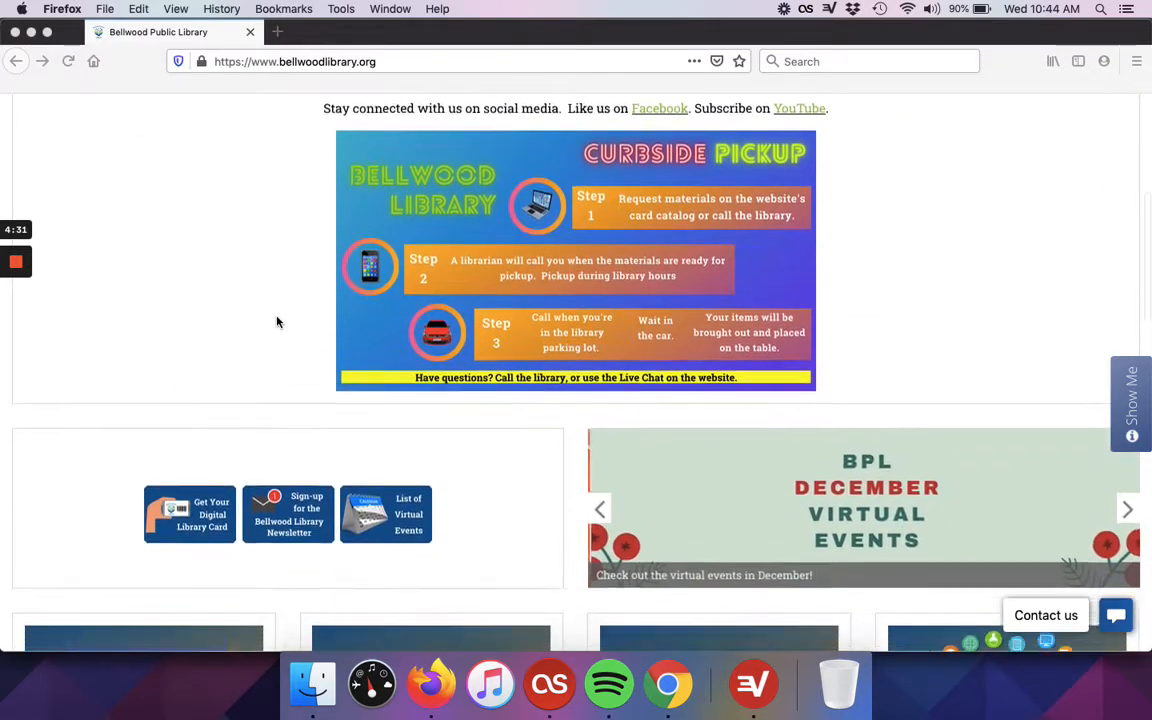
scroll("down", 3)
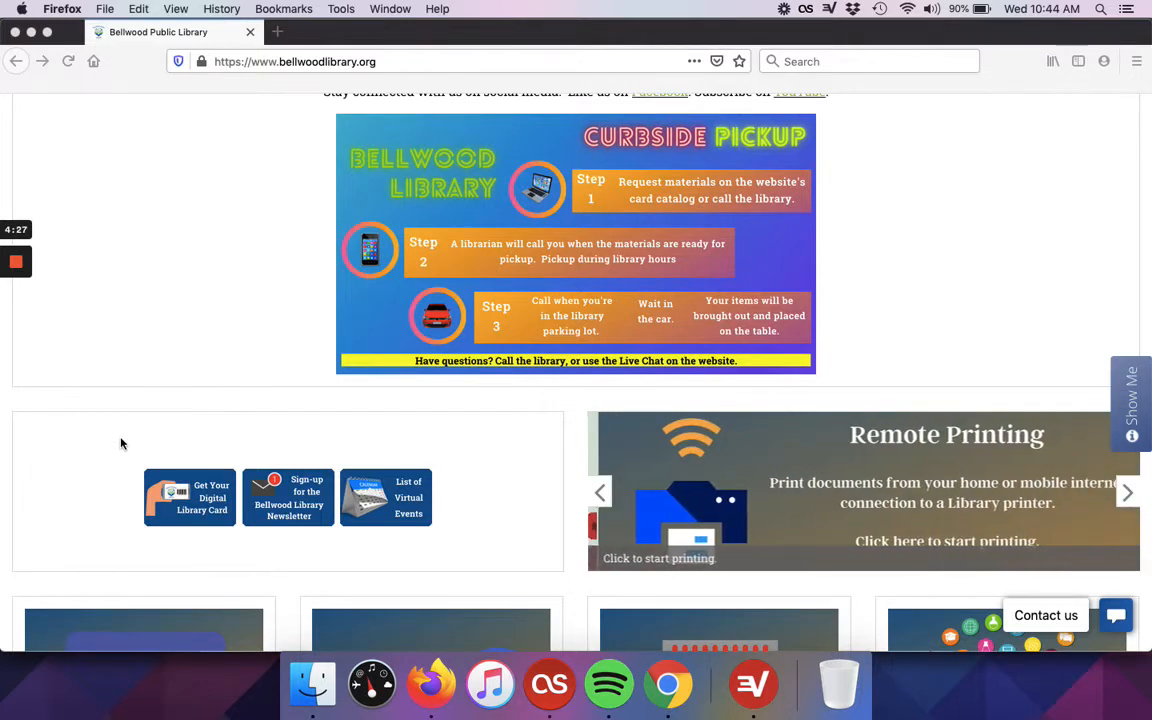
scroll("down", 3)
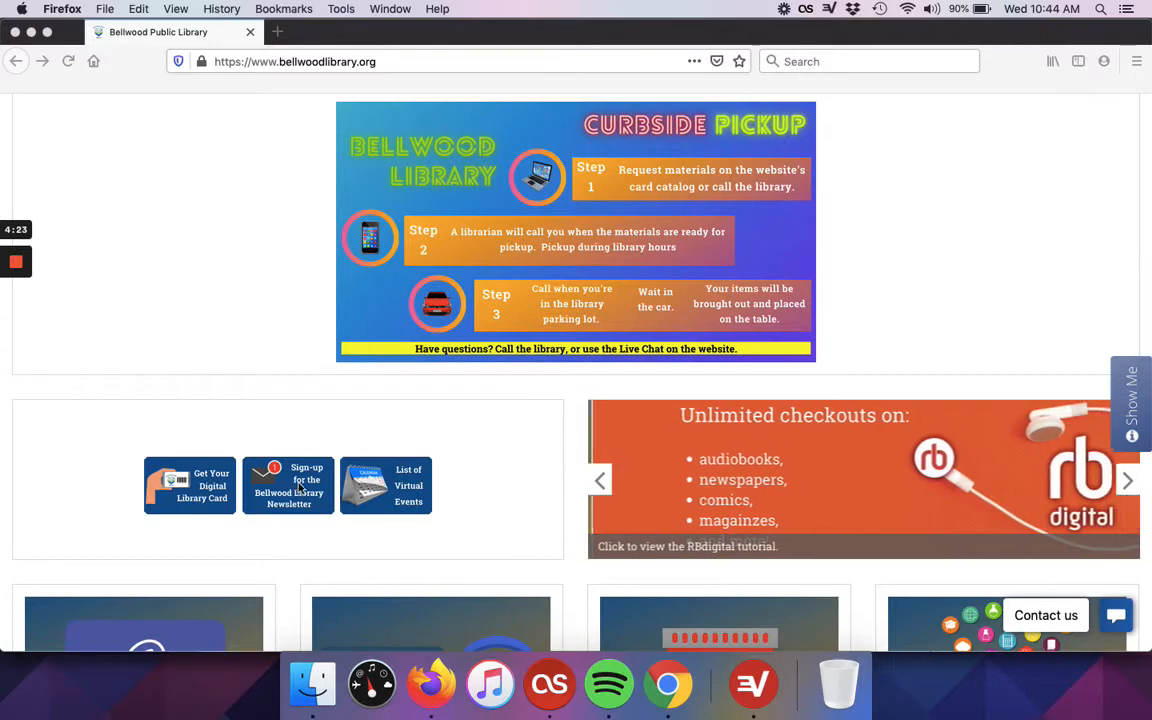
left_click(288, 485)
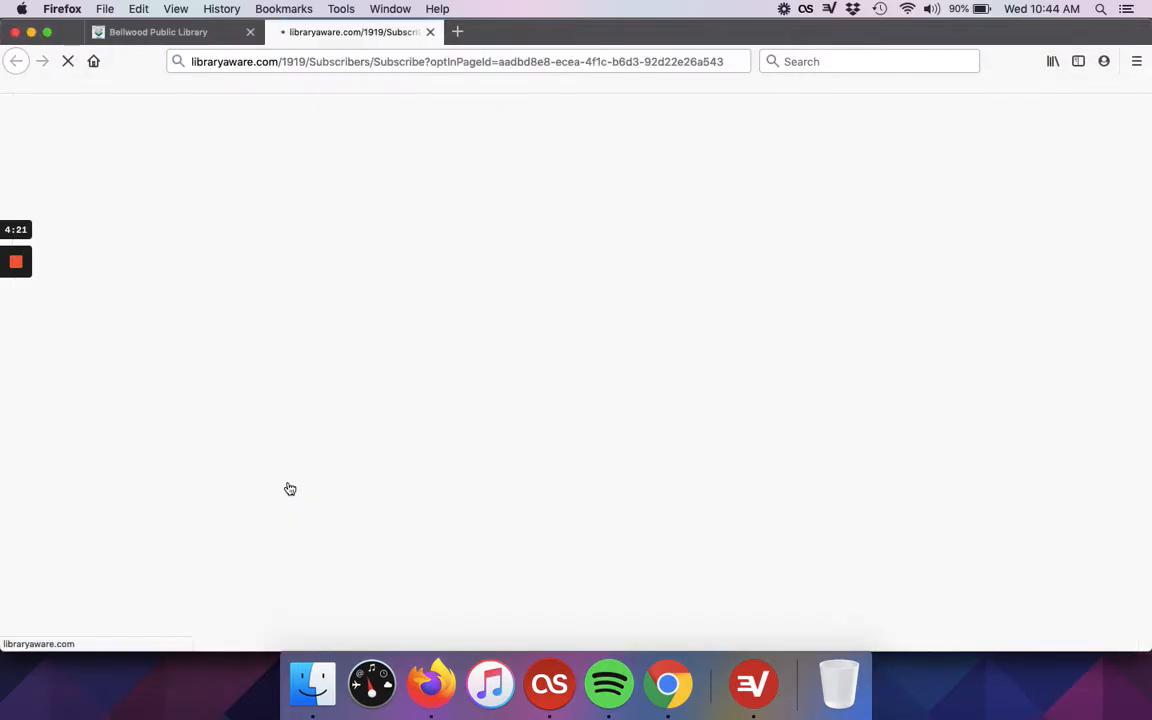
mouse_move(204, 460)
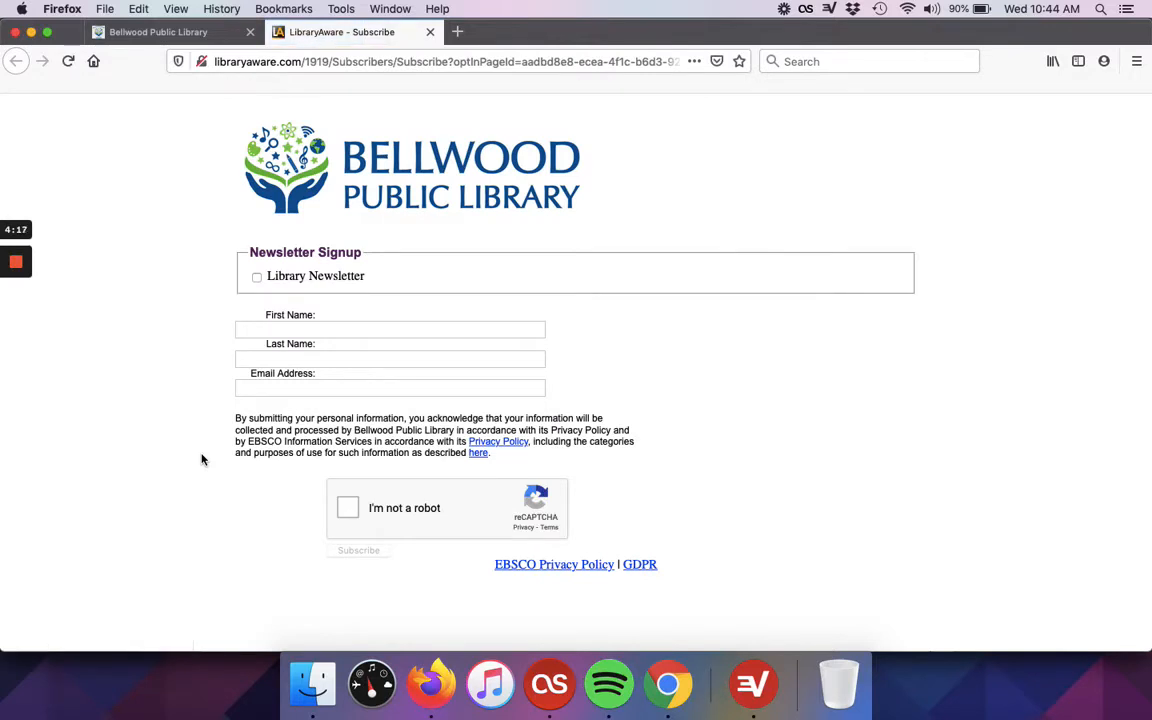
mouse_move(202, 452)
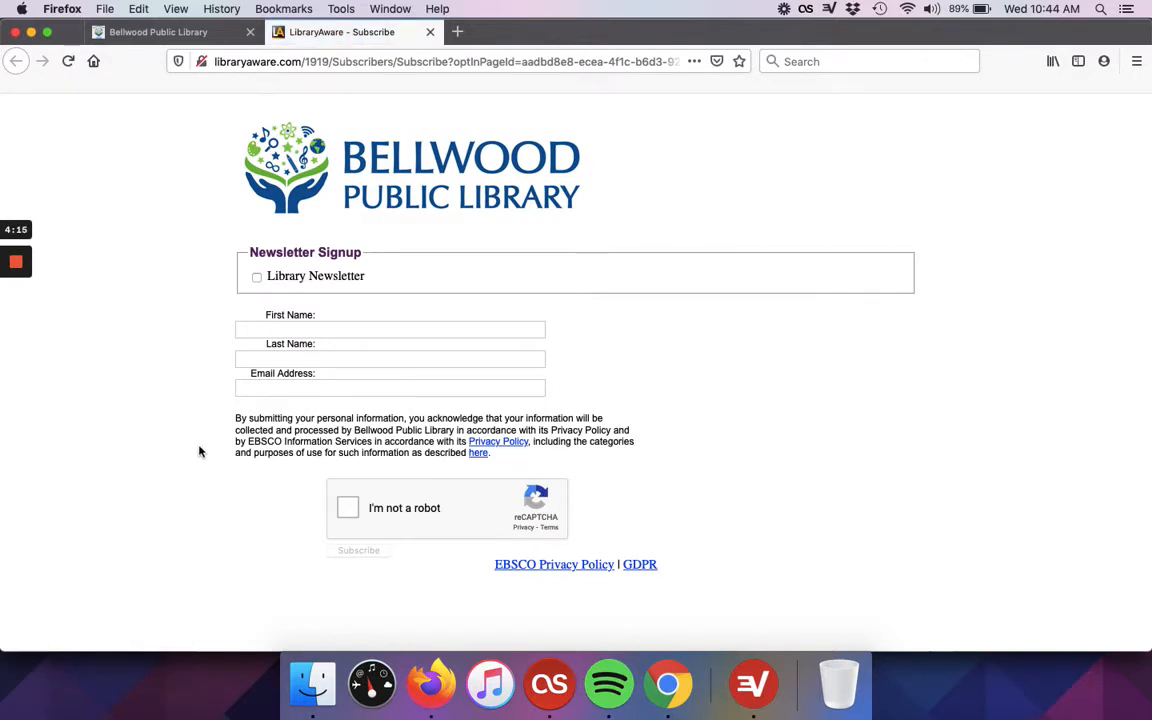
mouse_move(243, 295)
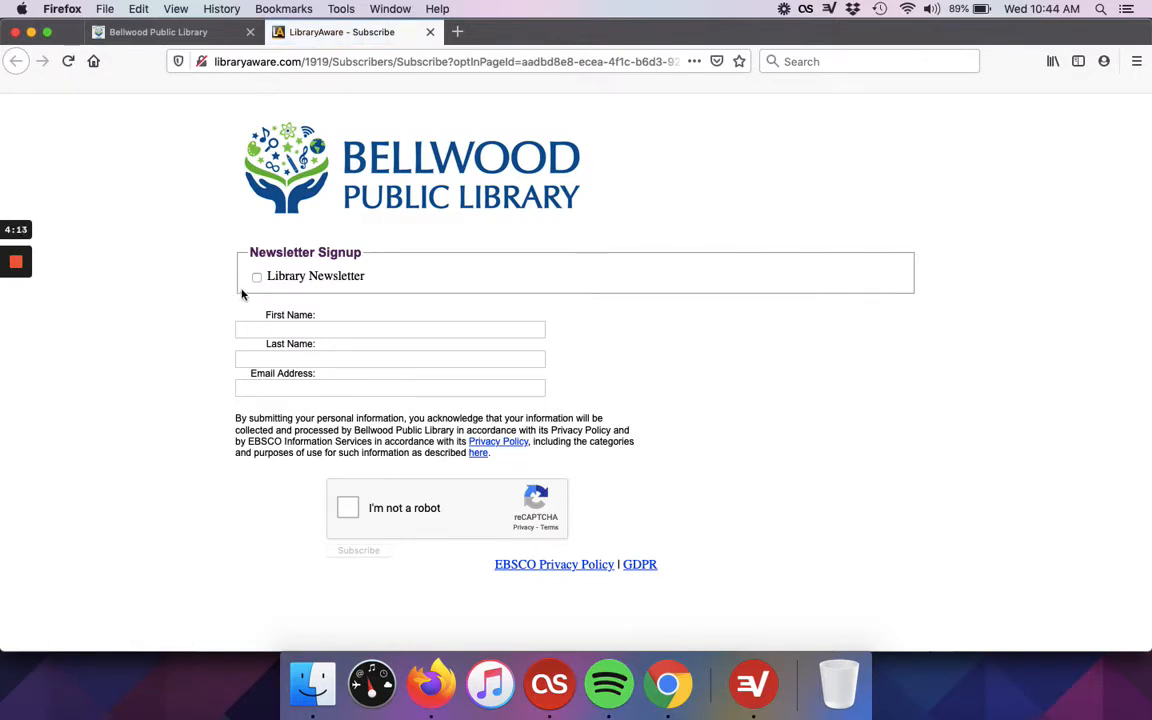
left_click(257, 276)
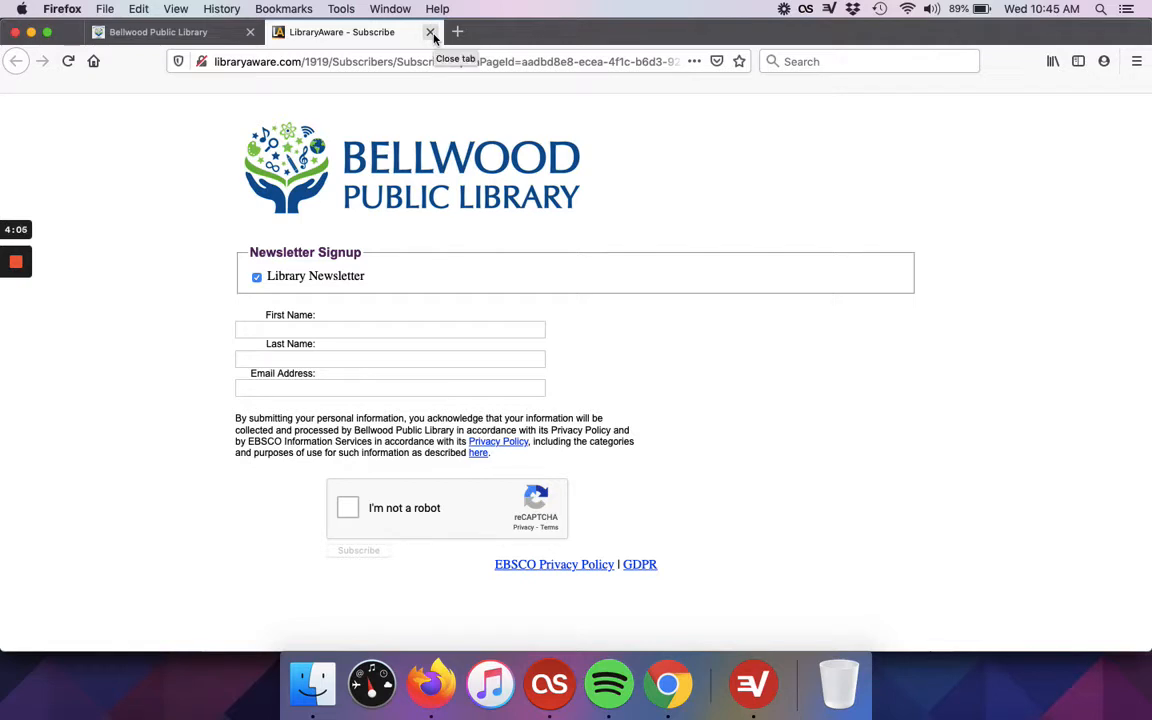
- Close the LibraryAware signup tab and scroll the home page down to the Next Read tile
left_click(430, 32)
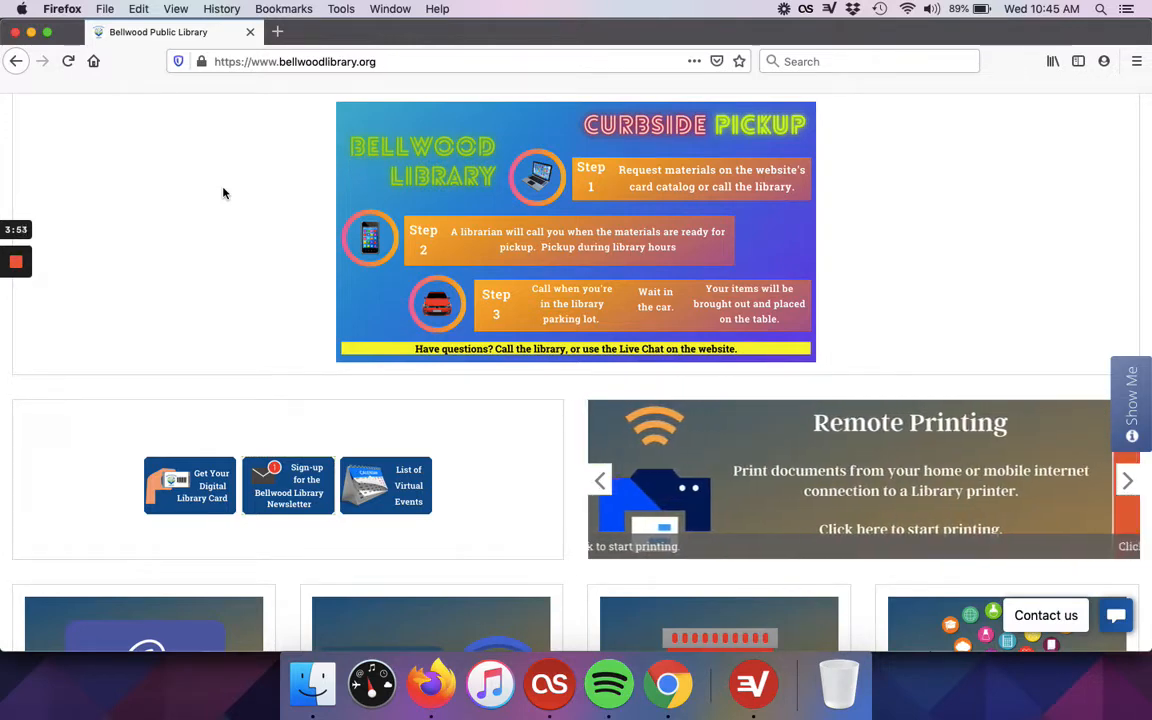
scroll("down", 3)
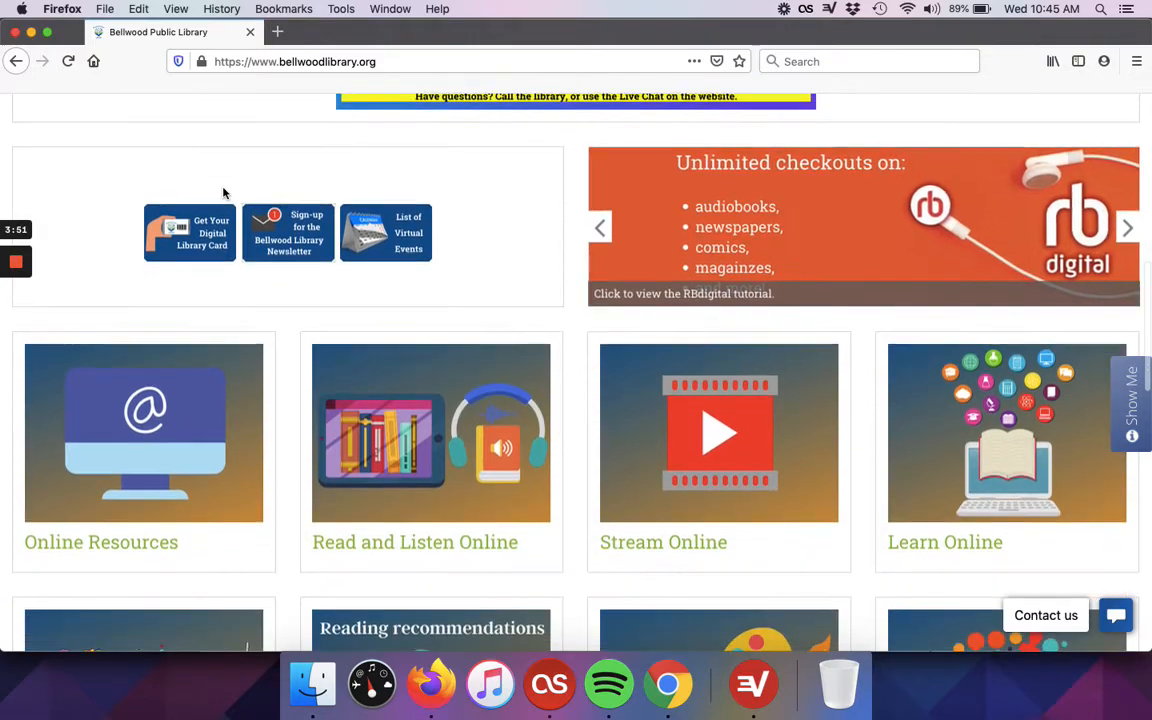
scroll("down", 3)
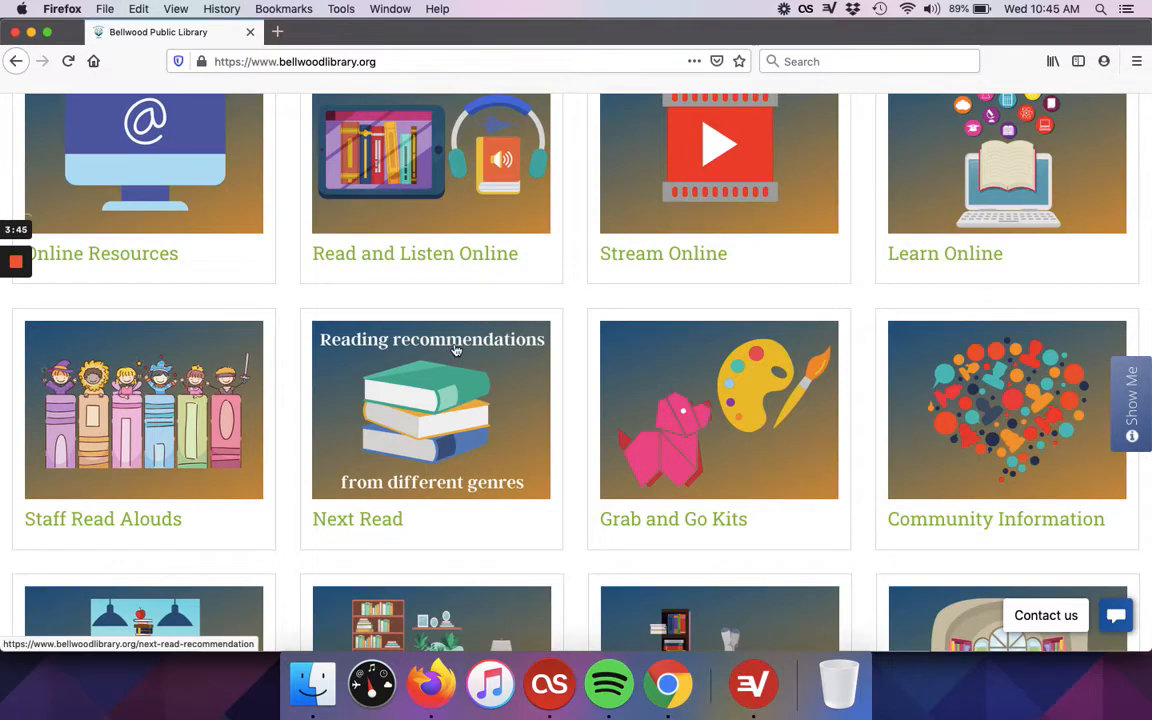
mouse_move(440, 348)
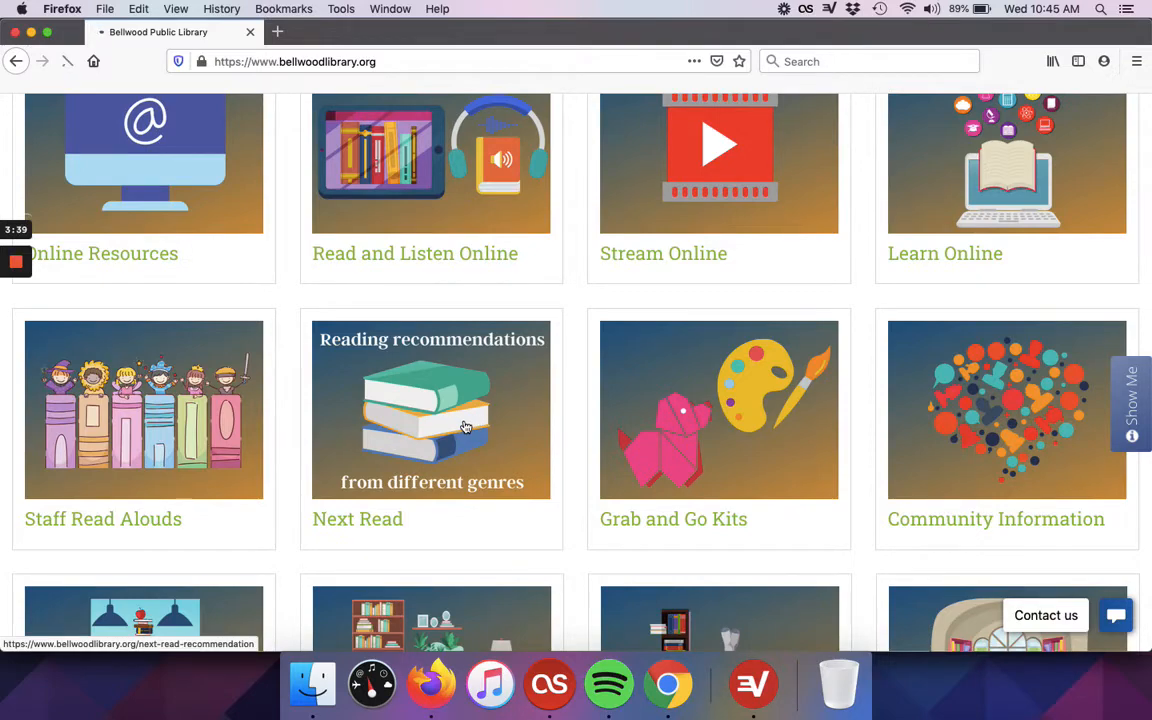
- Open the Next Read page and scroll down to the genre newsletter tiles
left_click(431, 409)
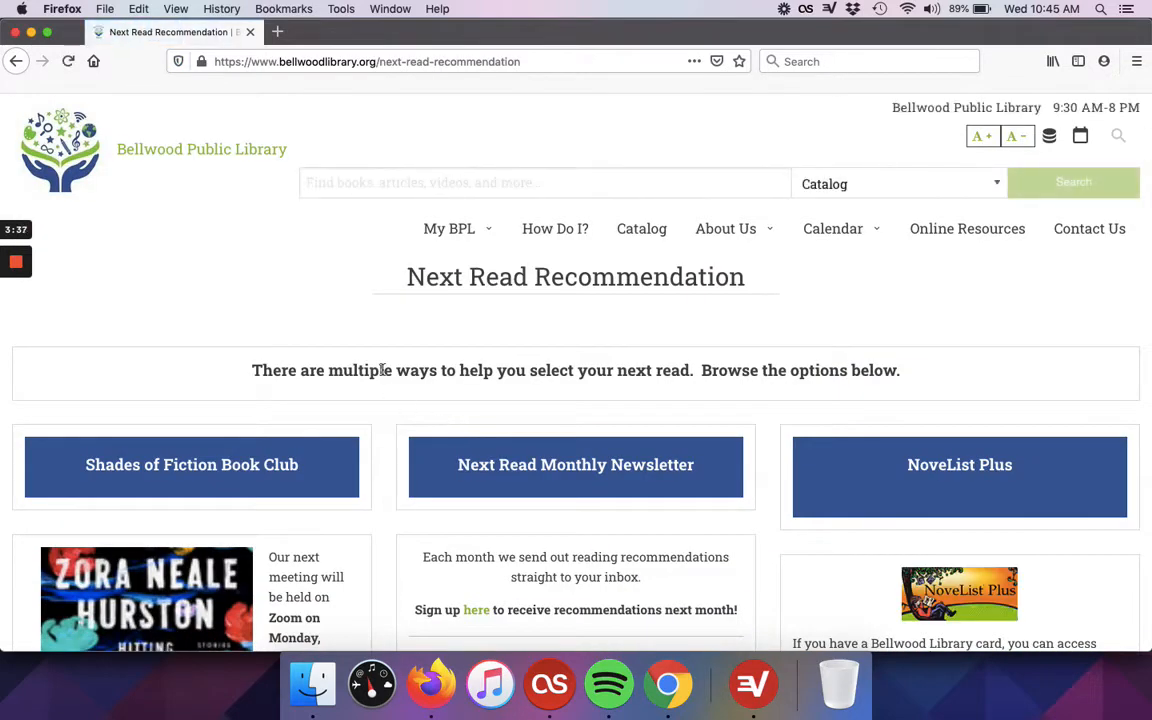
scroll("down", 3)
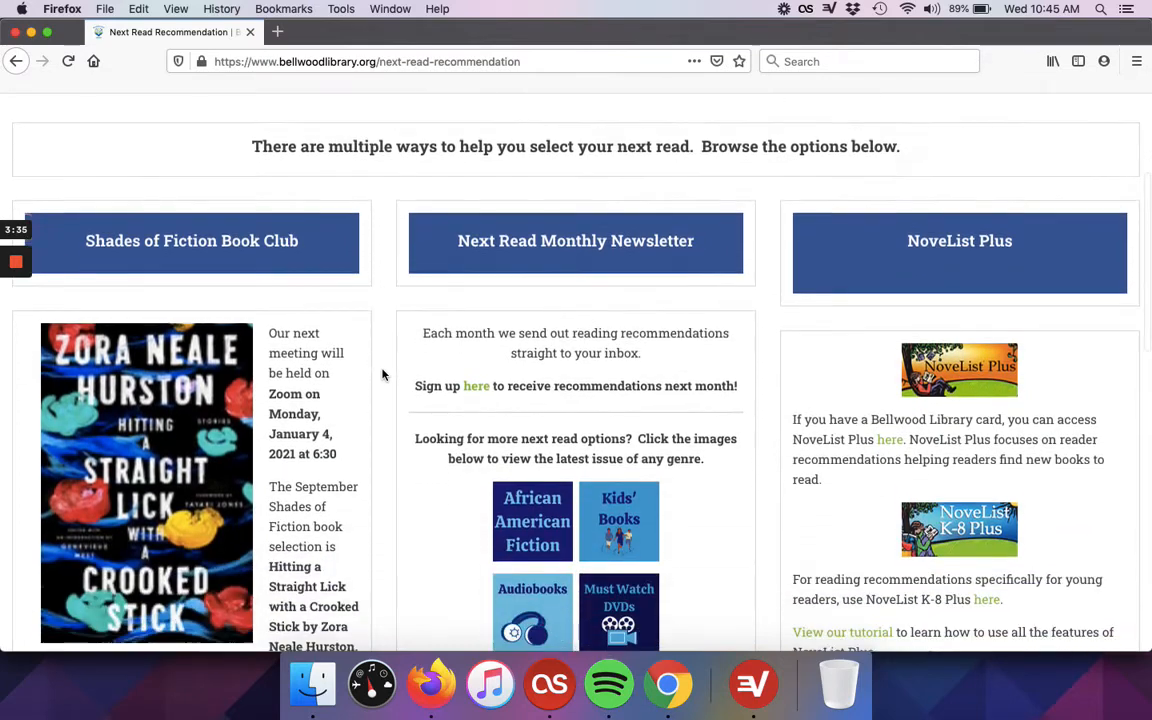
scroll("down", 3)
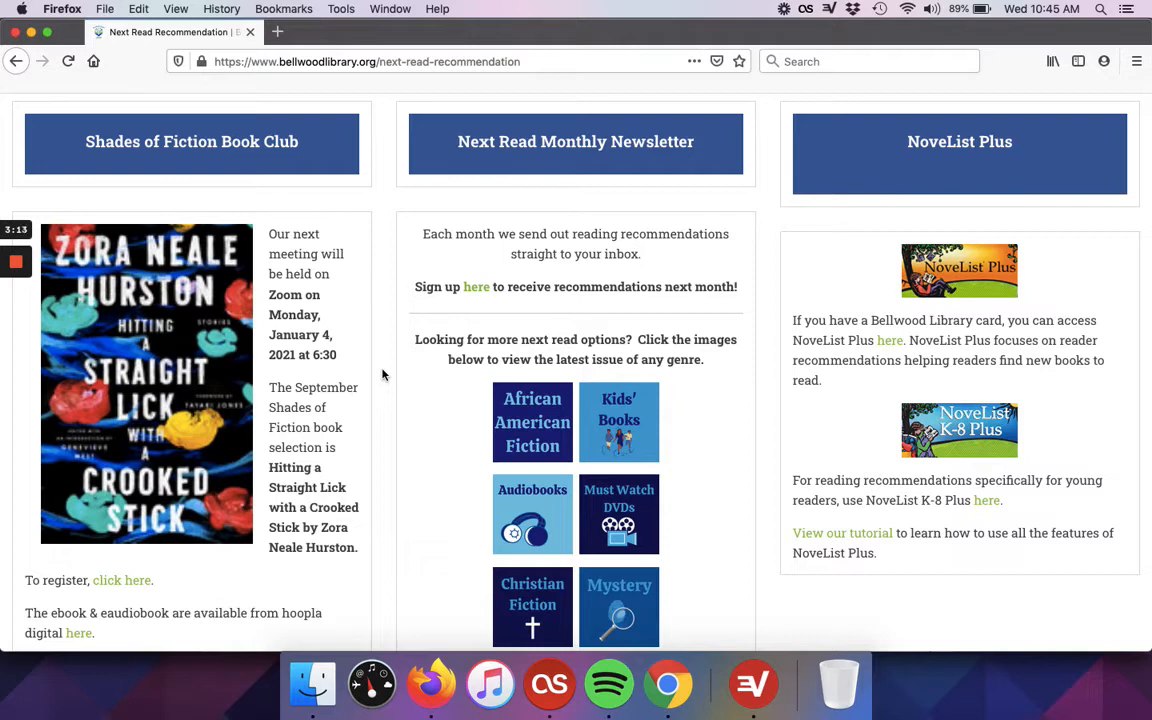
mouse_move(385, 352)
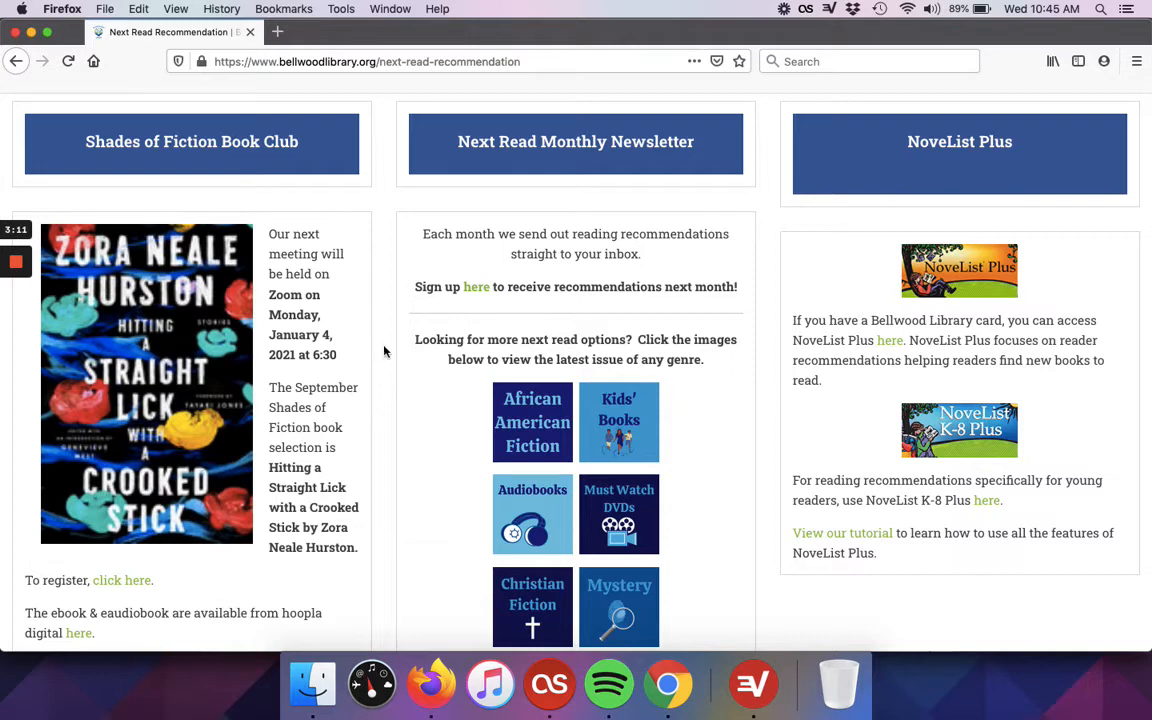
mouse_move(388, 327)
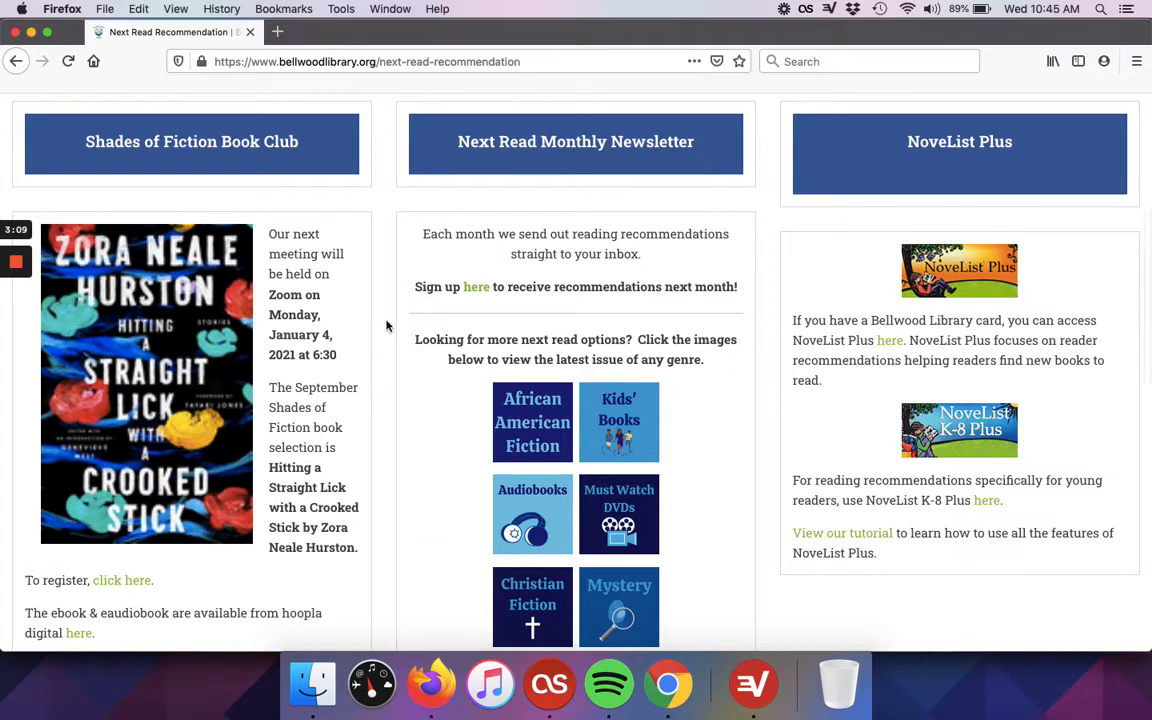
scroll("down", 3)
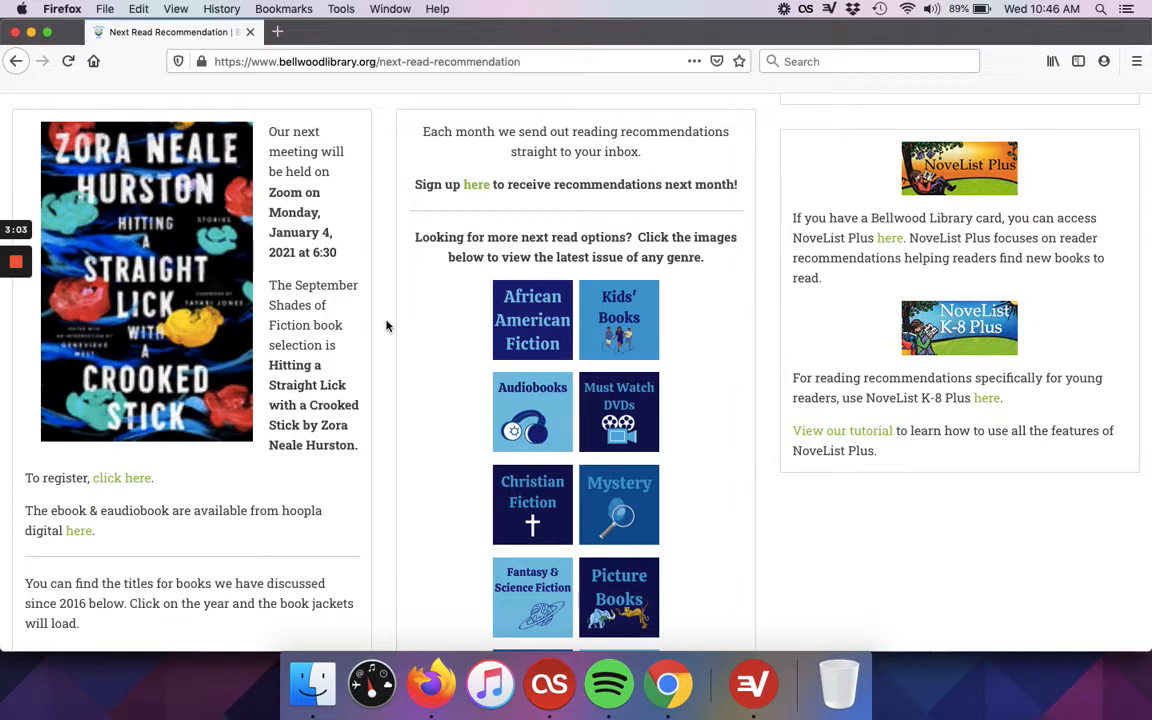
scroll("down", 3)
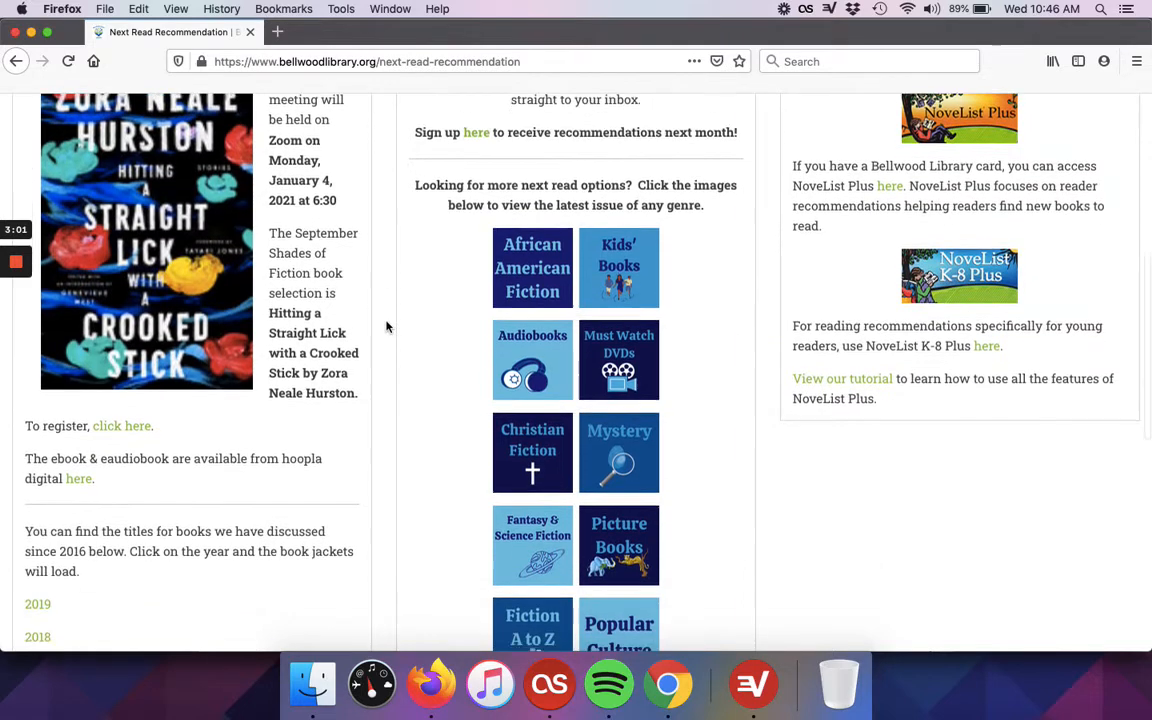
scroll("down", 3)
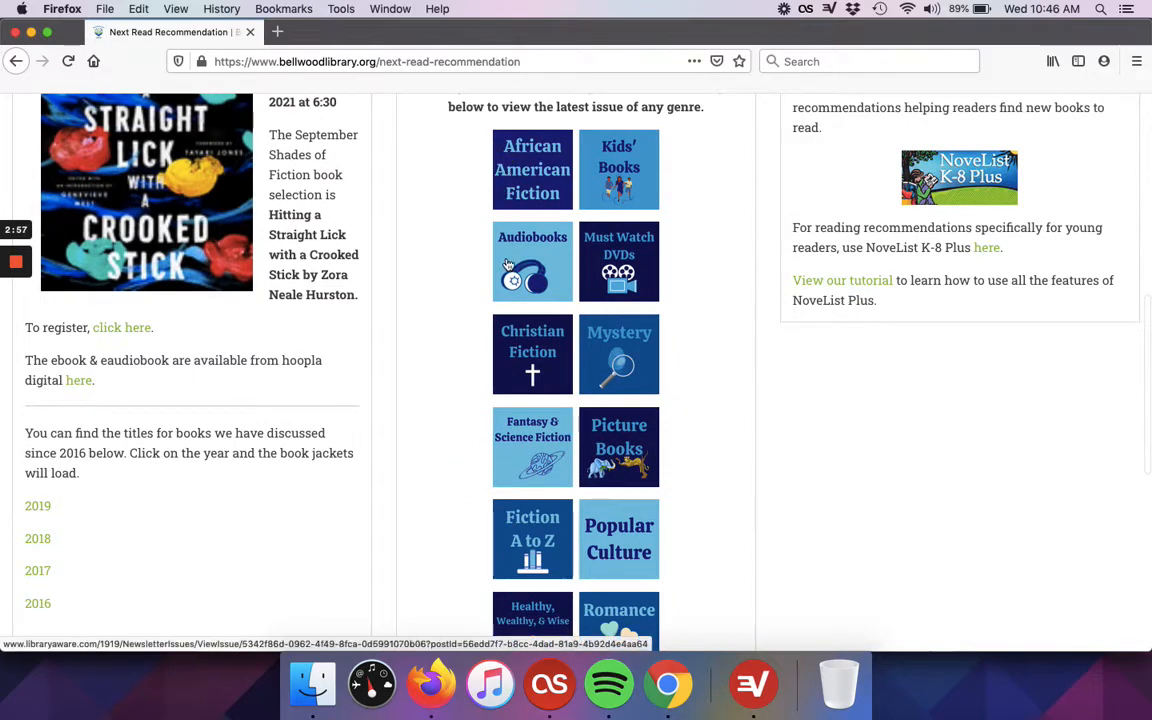
mouse_move(480, 427)
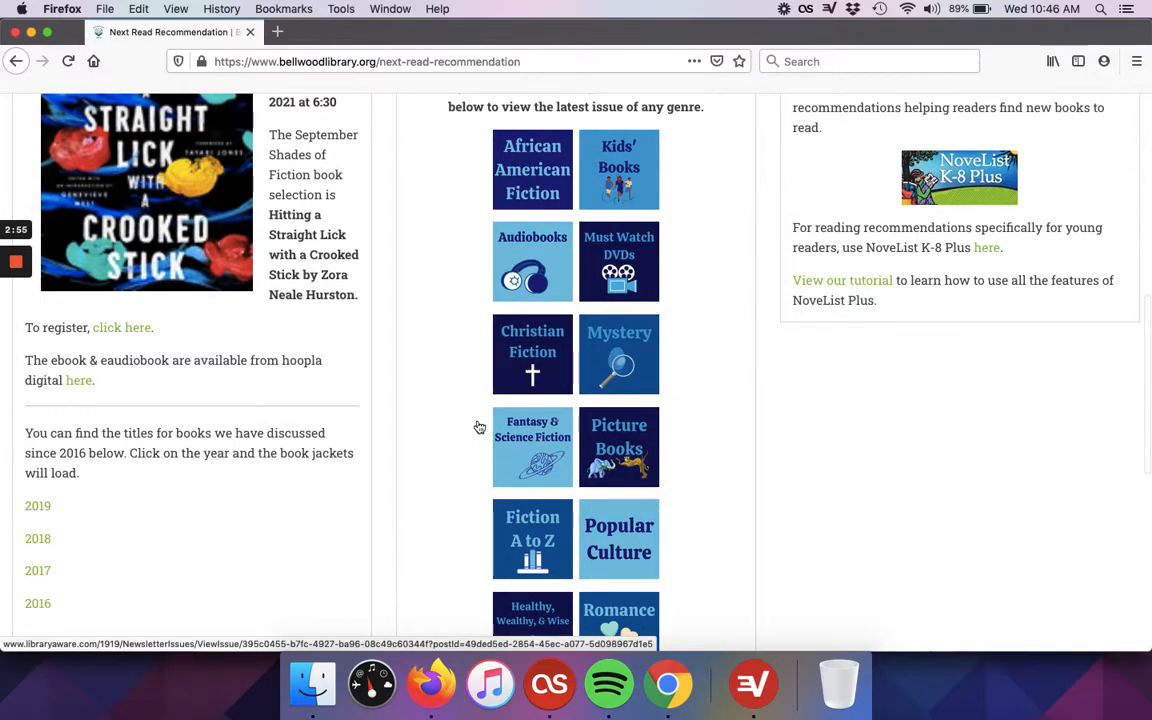
scroll("down", 3)
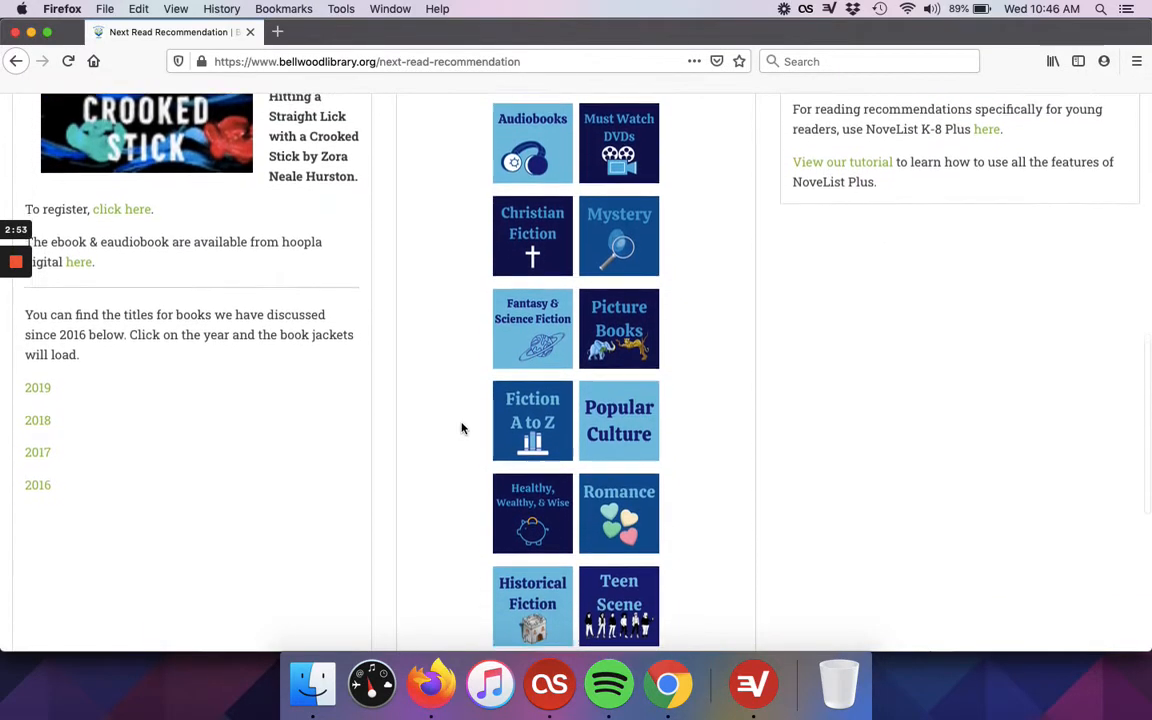
scroll("down", 3)
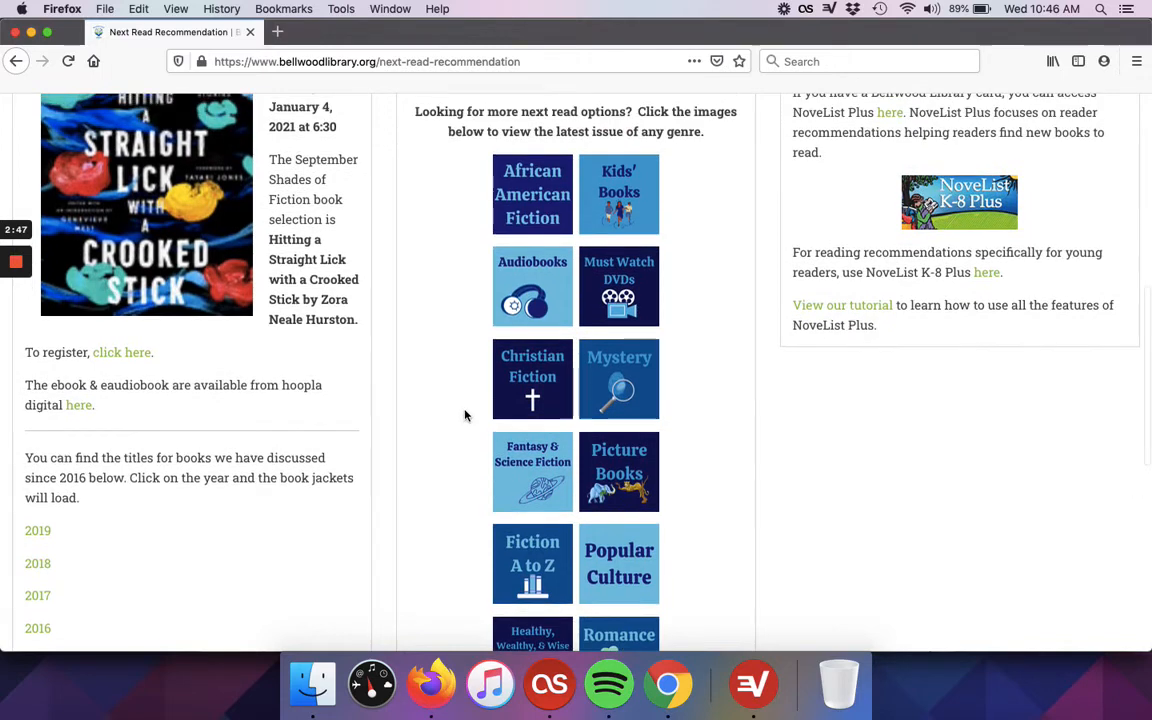
mouse_move(619, 287)
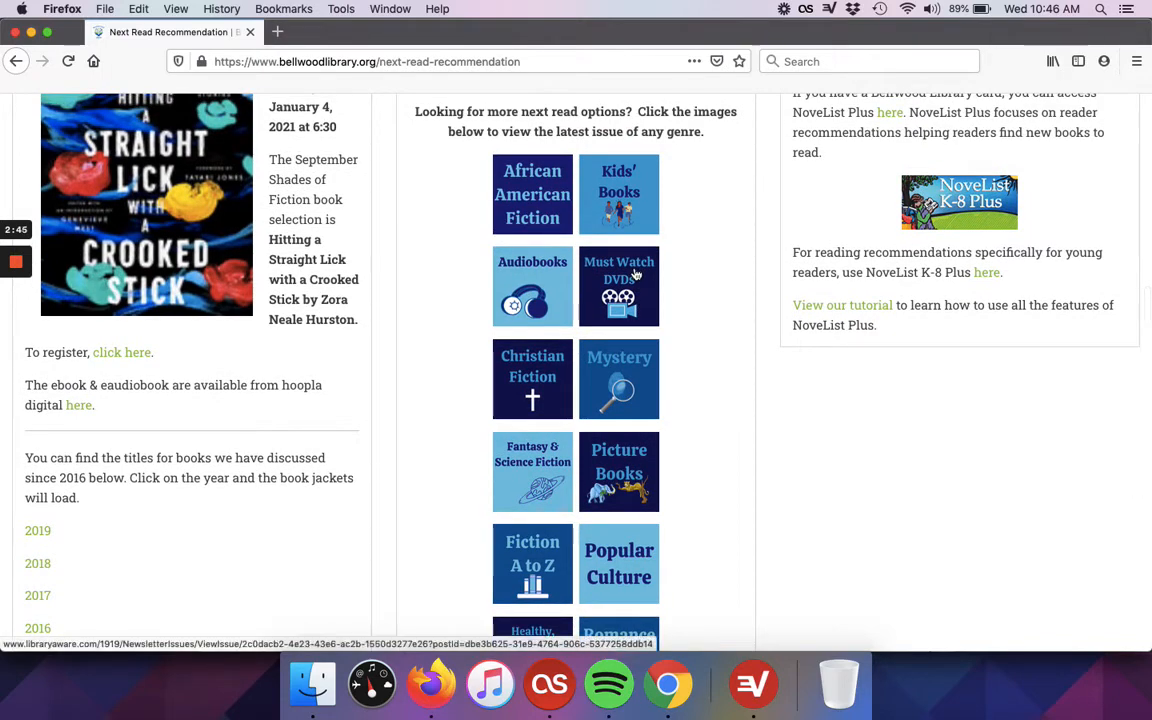
- Open the December 2020 Must Watch DVDs issue and scroll to the DVD covers
left_click(618, 286)
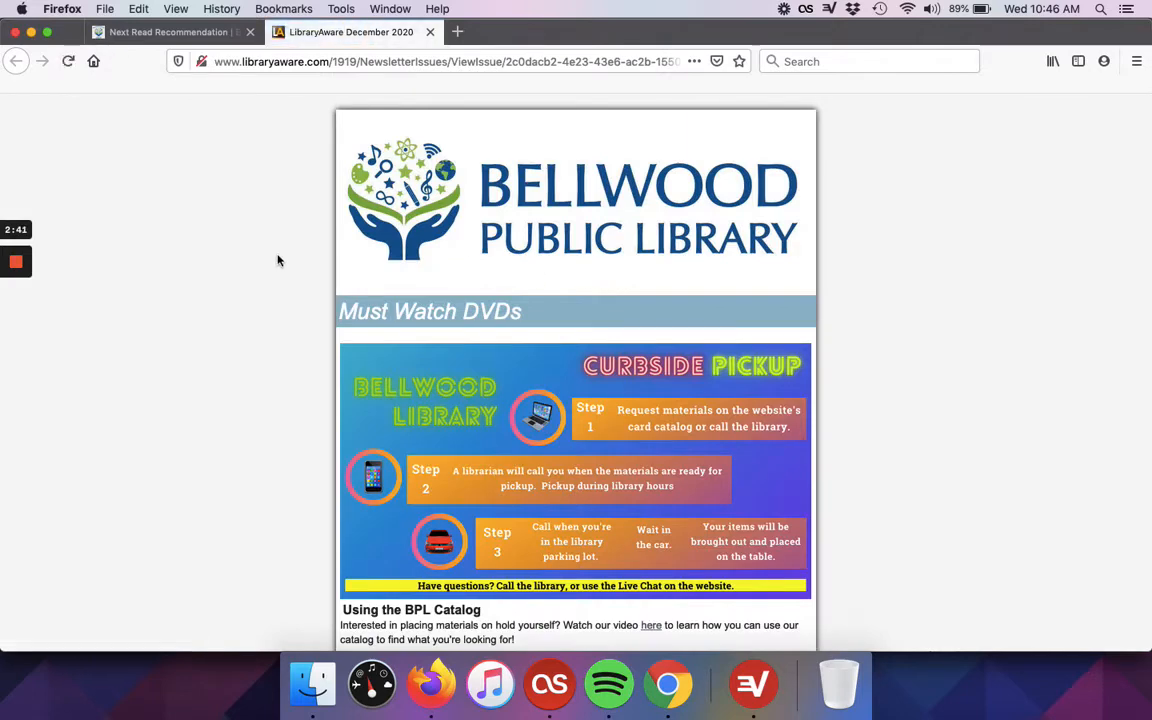
scroll("down", 3)
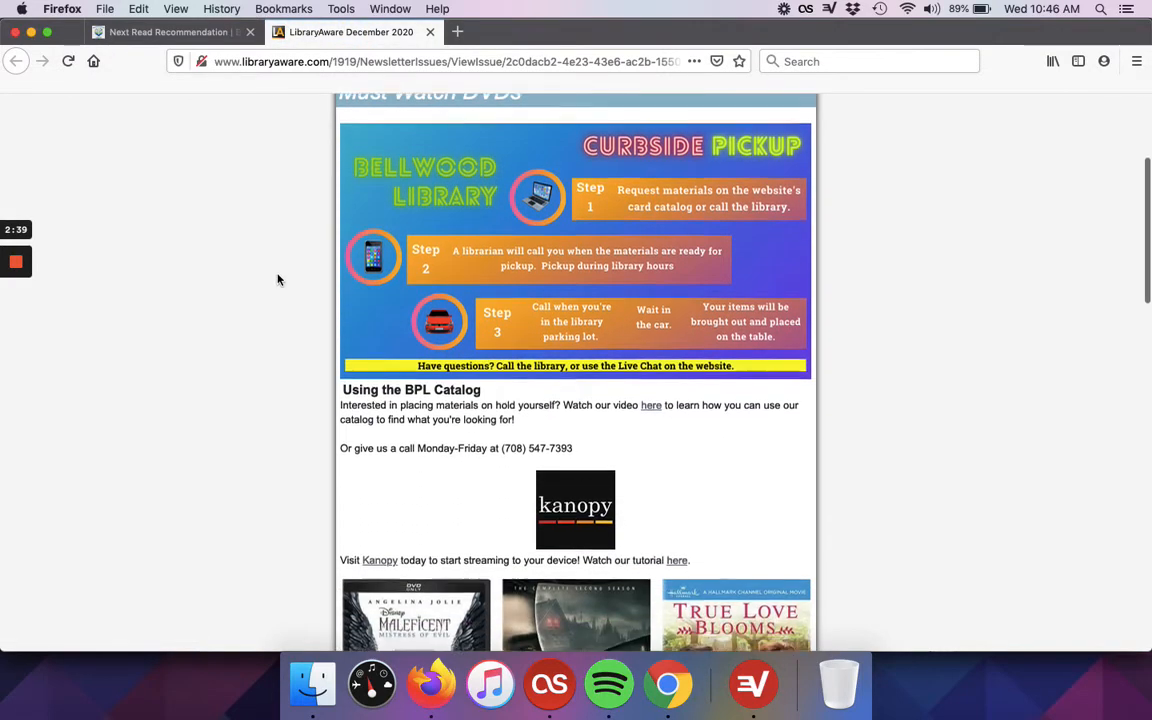
scroll("down", 3)
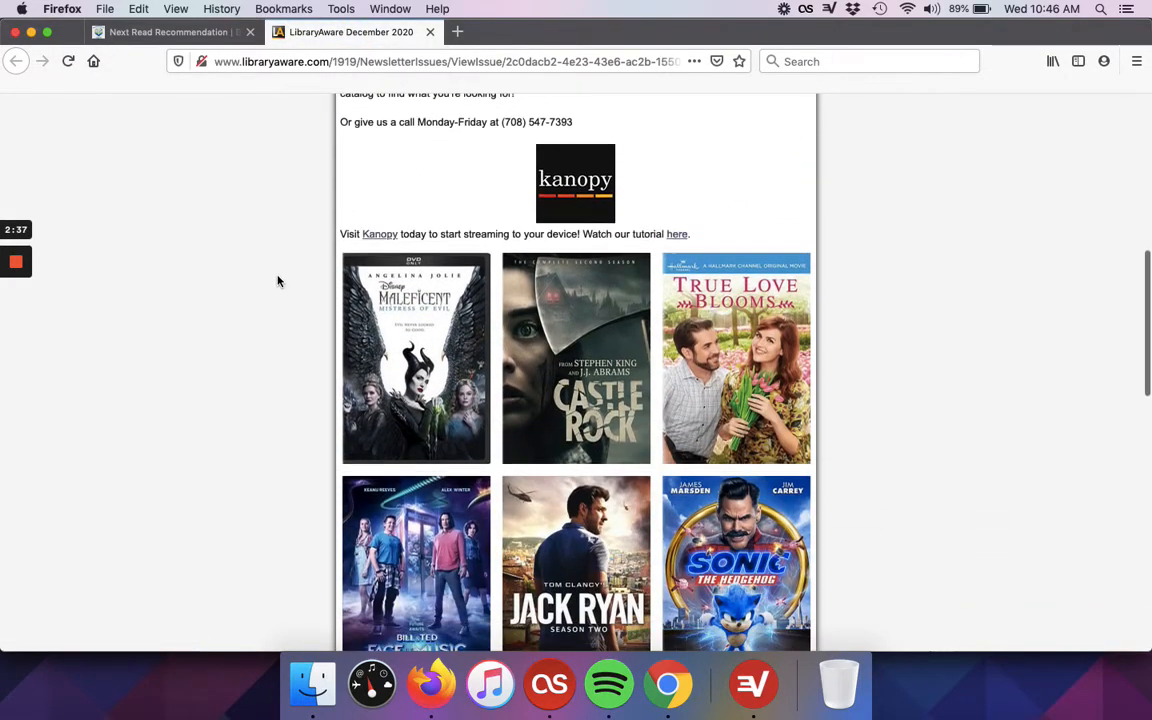
scroll("down", 3)
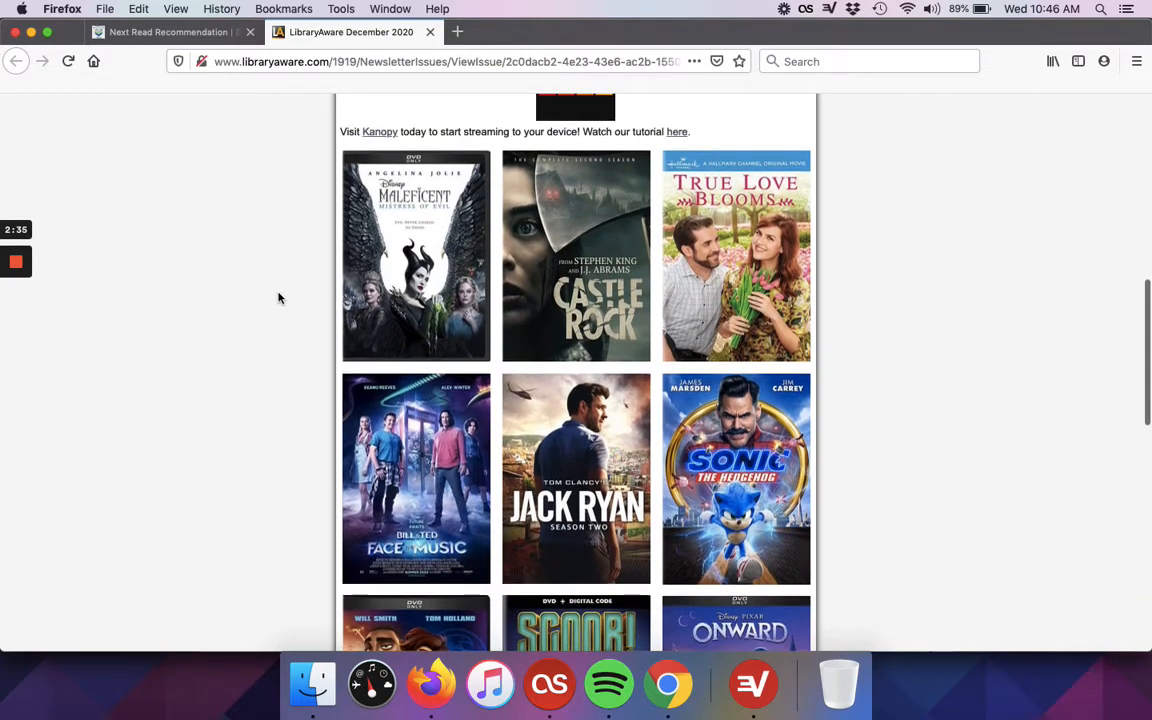
scroll("down", 3)
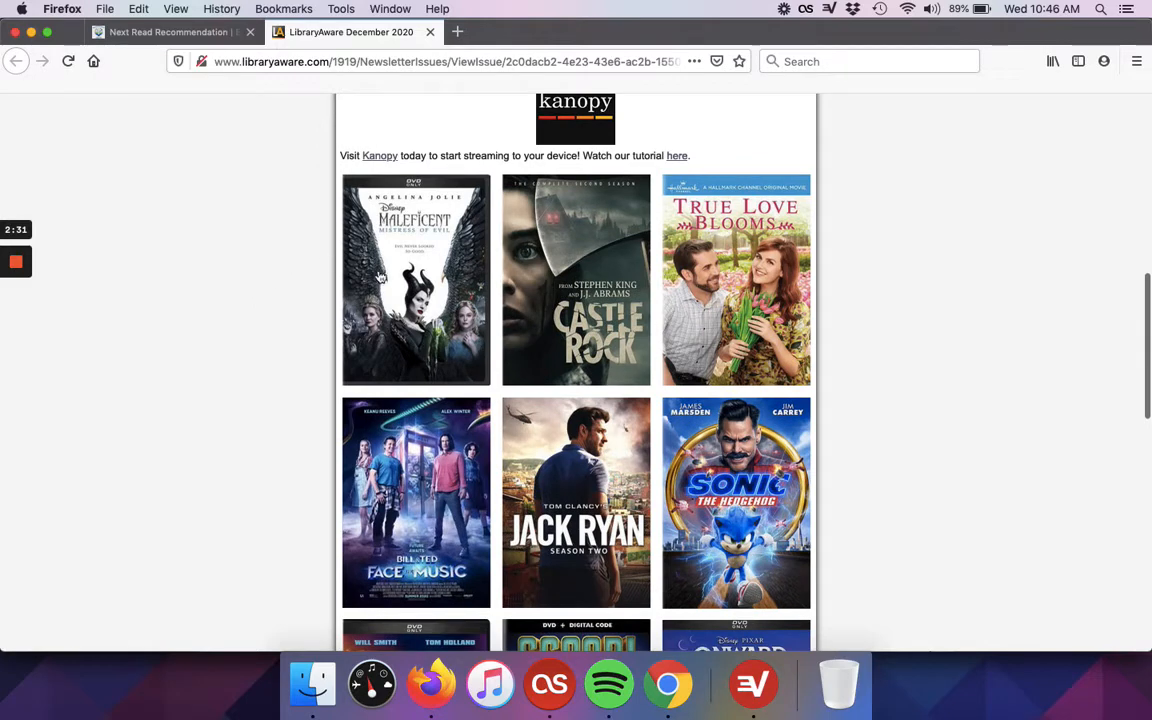
mouse_move(415, 295)
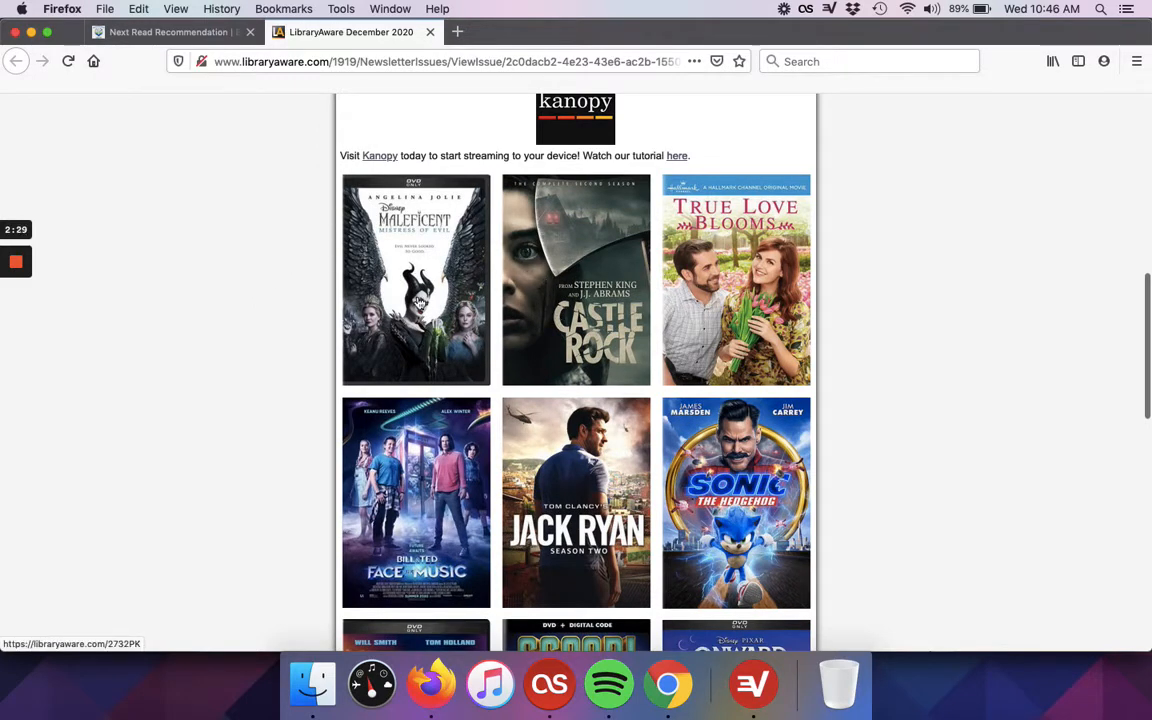
- Look up Maleficent: Mistress of Evil in the catalog and browse Bellwood's holdings across four results
left_click(415, 280)
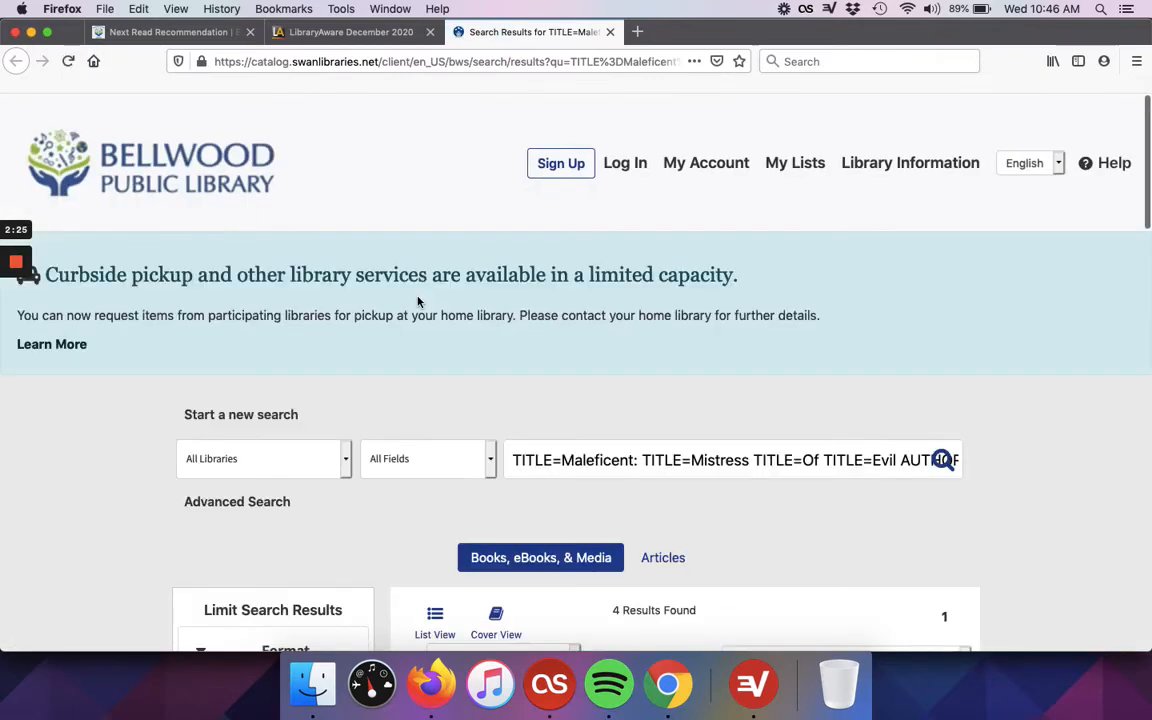
scroll("down", 3)
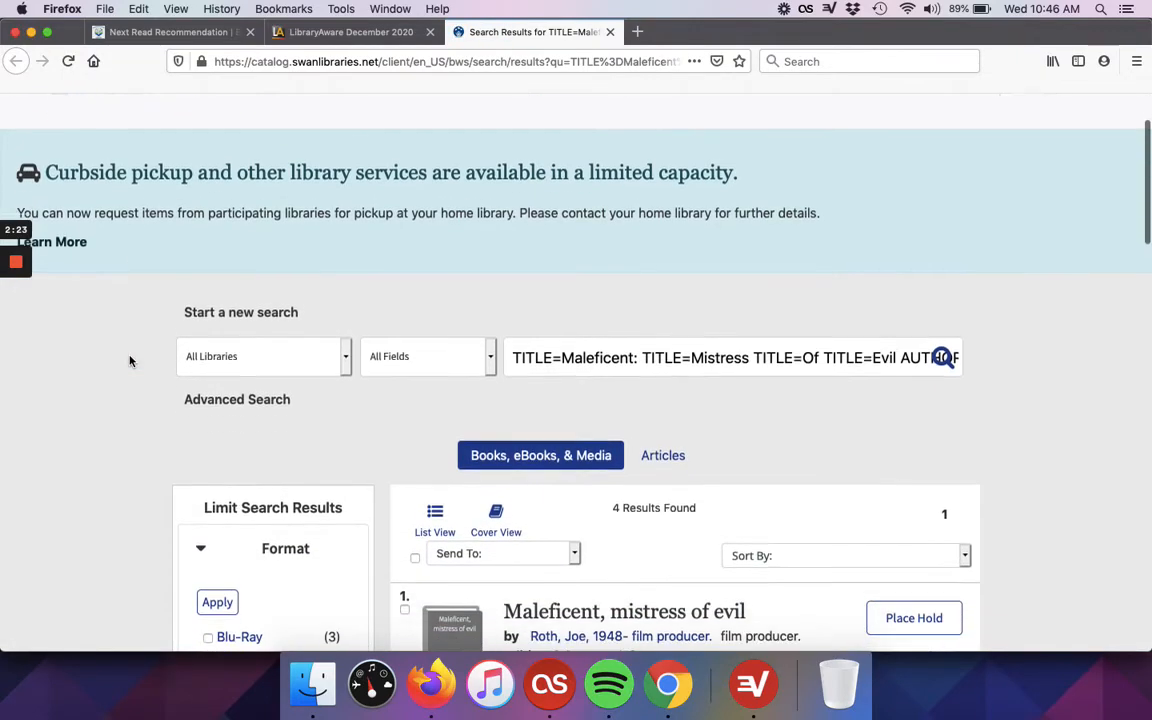
scroll("down", 3)
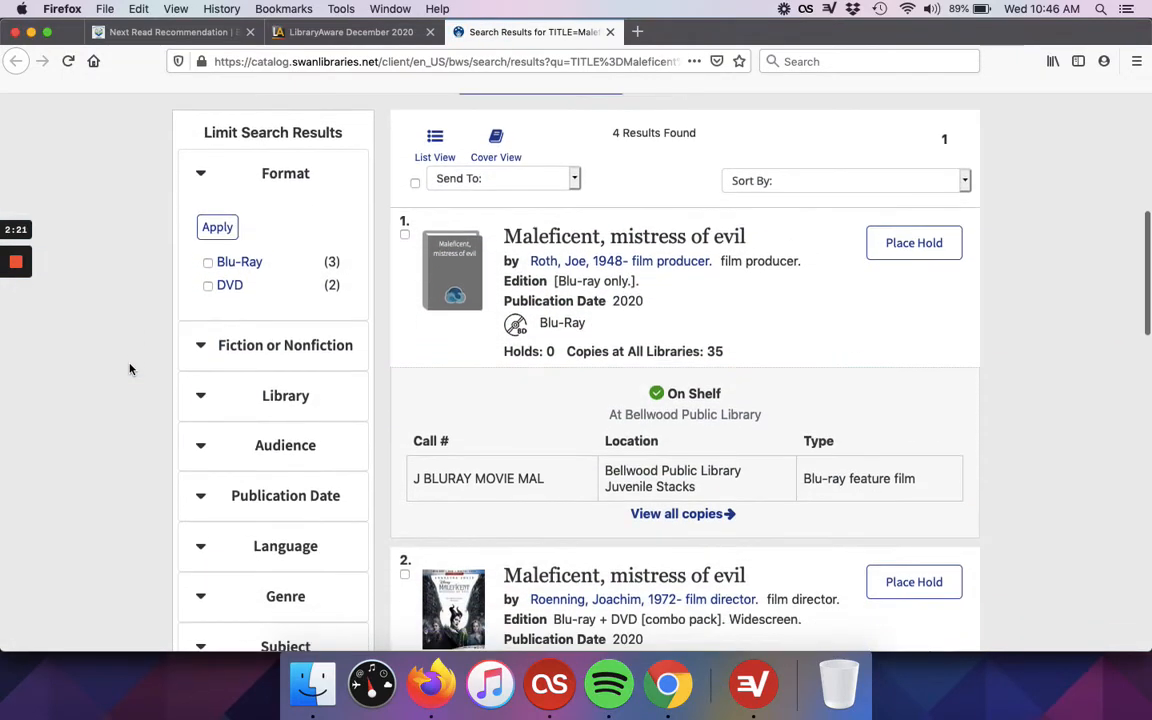
scroll("down", 3)
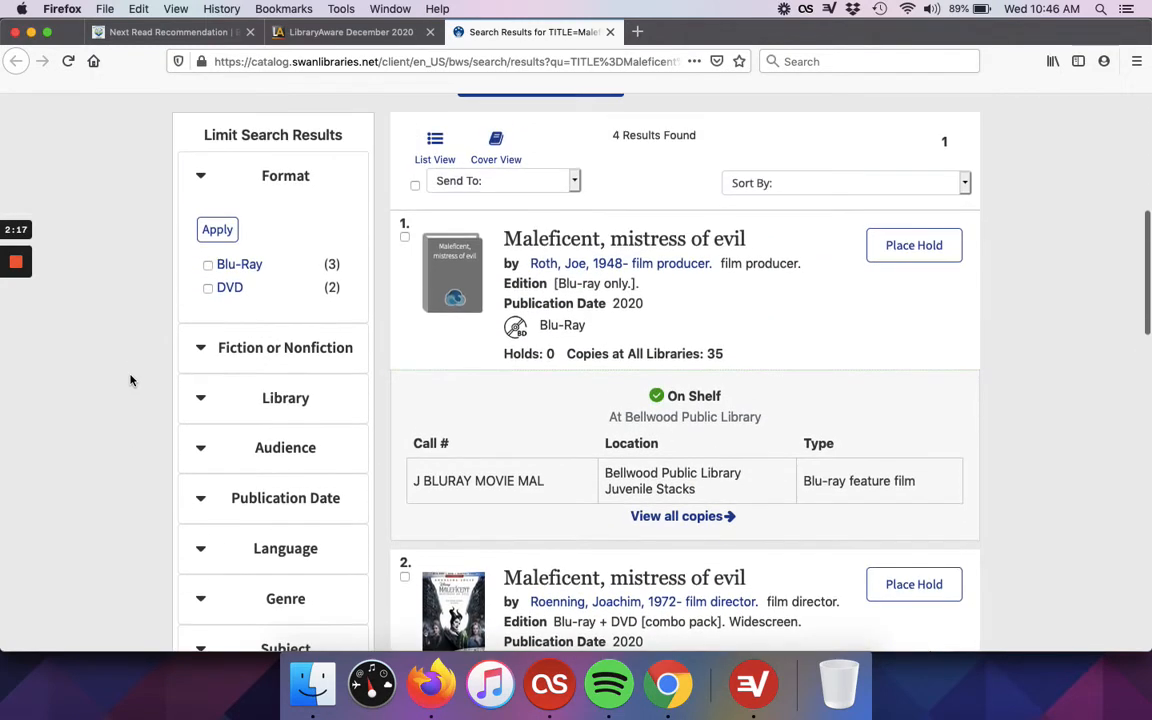
scroll("down", 3)
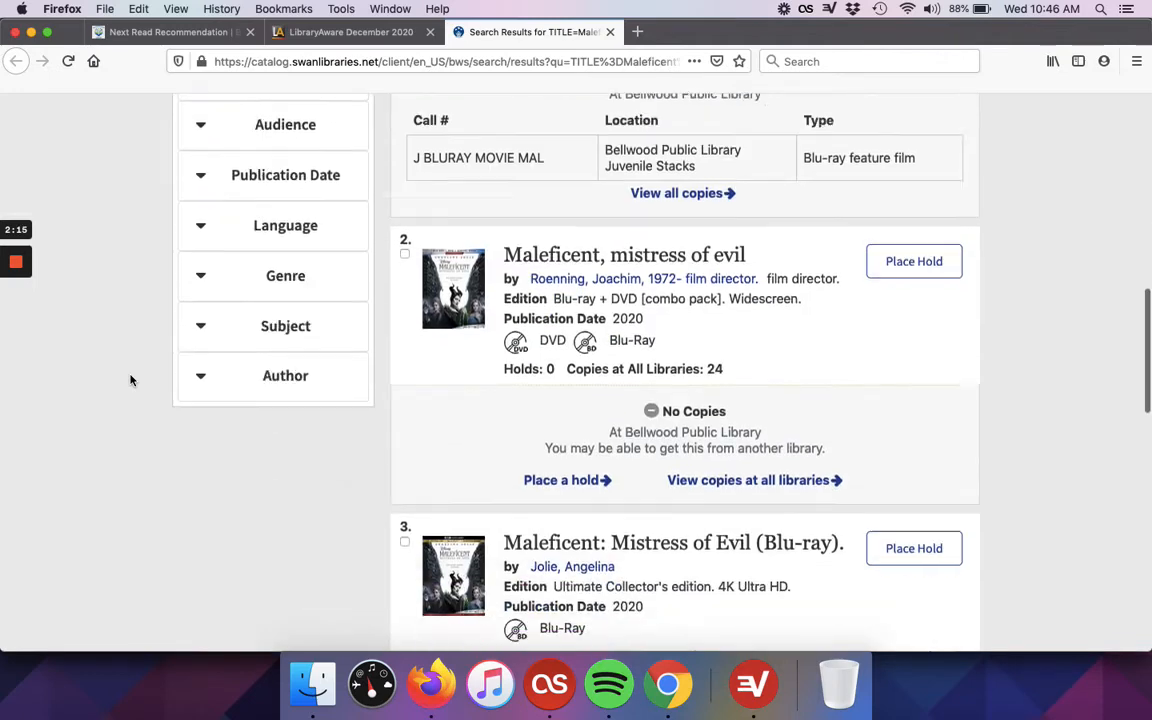
scroll("down", 3)
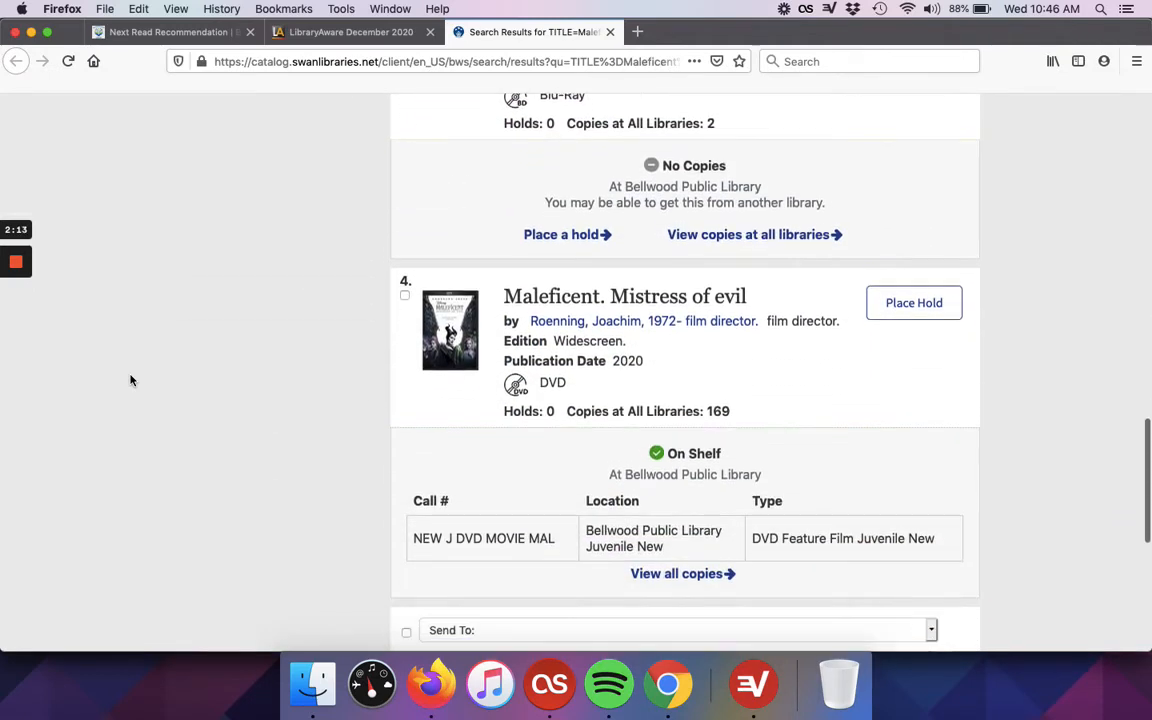
scroll("down", 3)
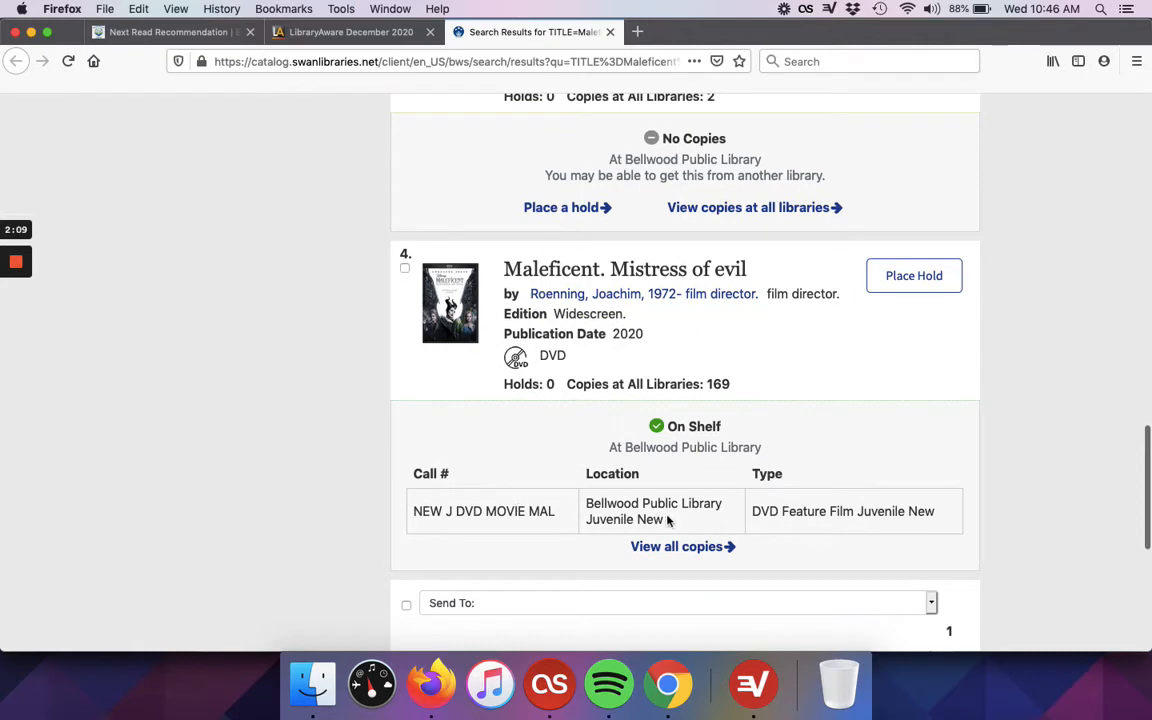
mouse_move(913, 275)
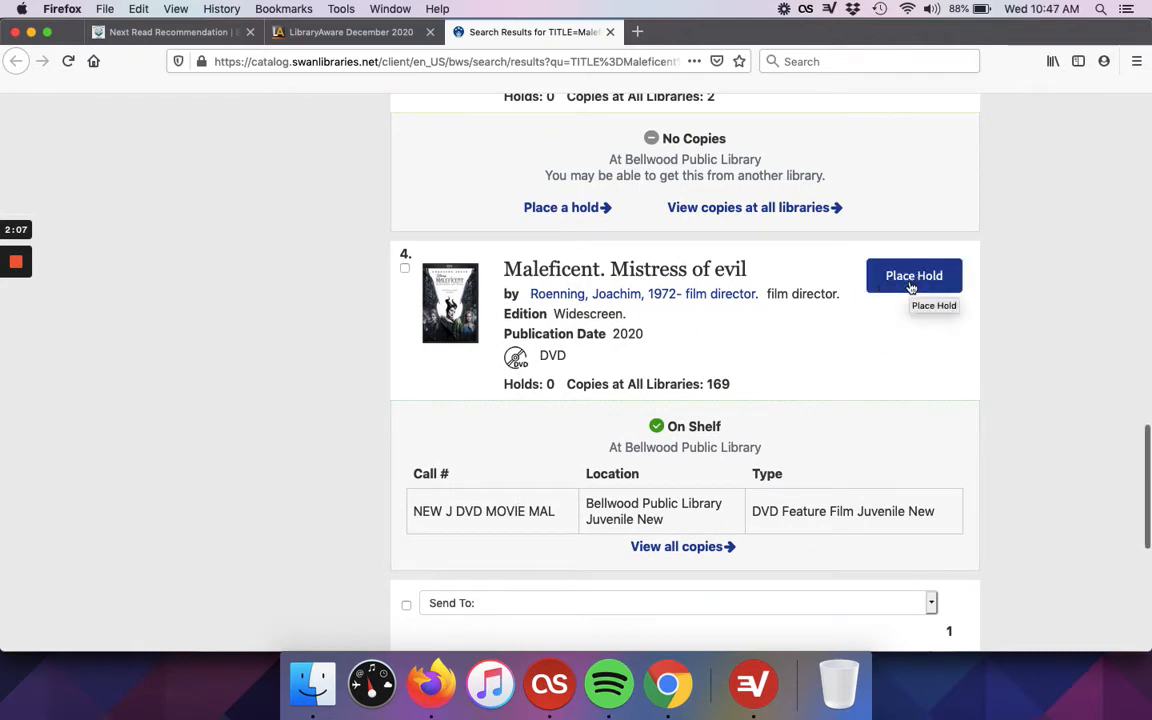
mouse_move(414, 363)
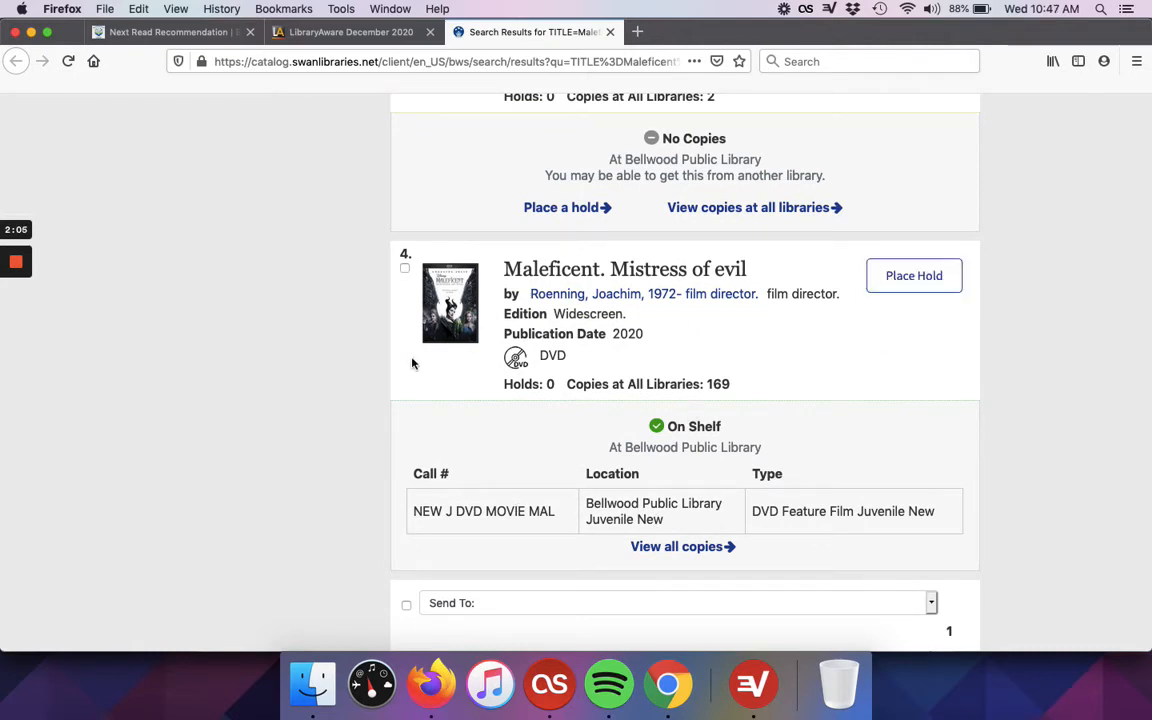
mouse_move(270, 347)
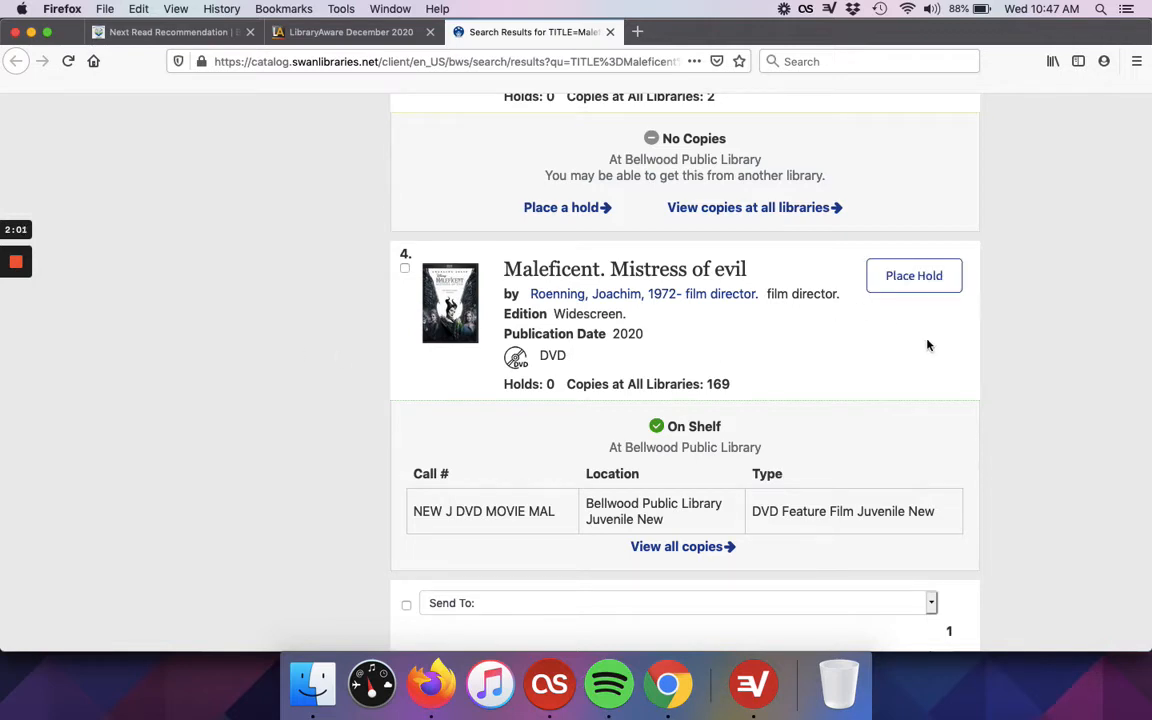
mouse_move(978, 278)
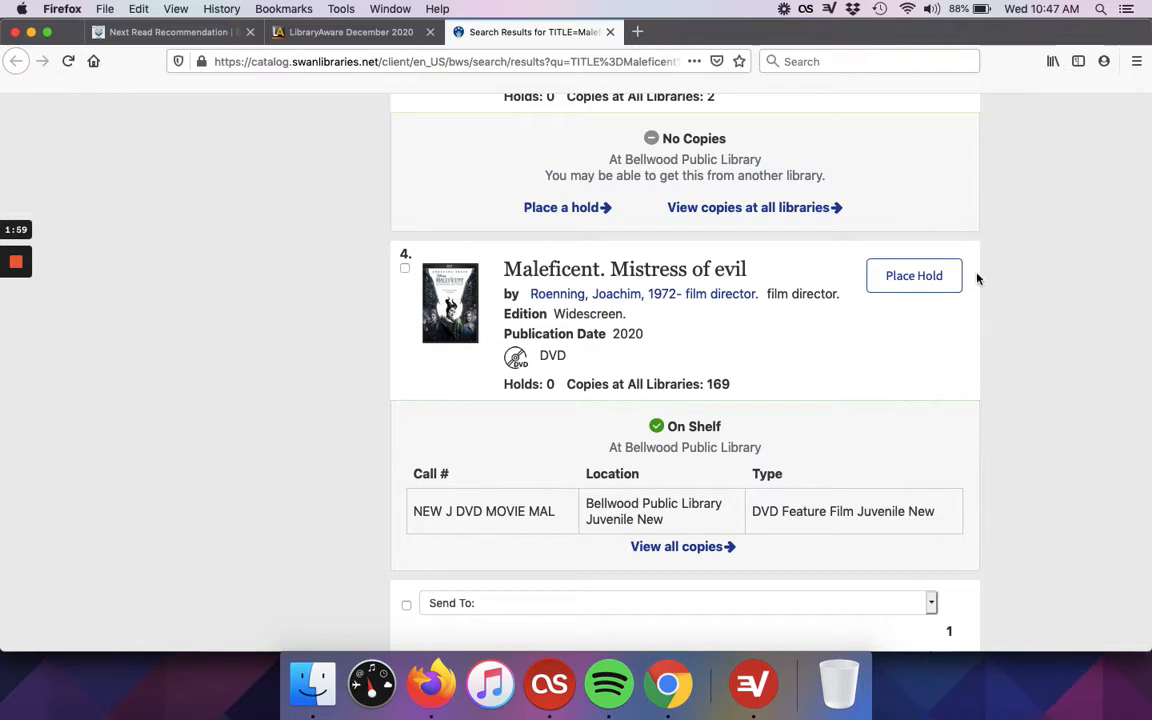
mouse_move(750, 313)
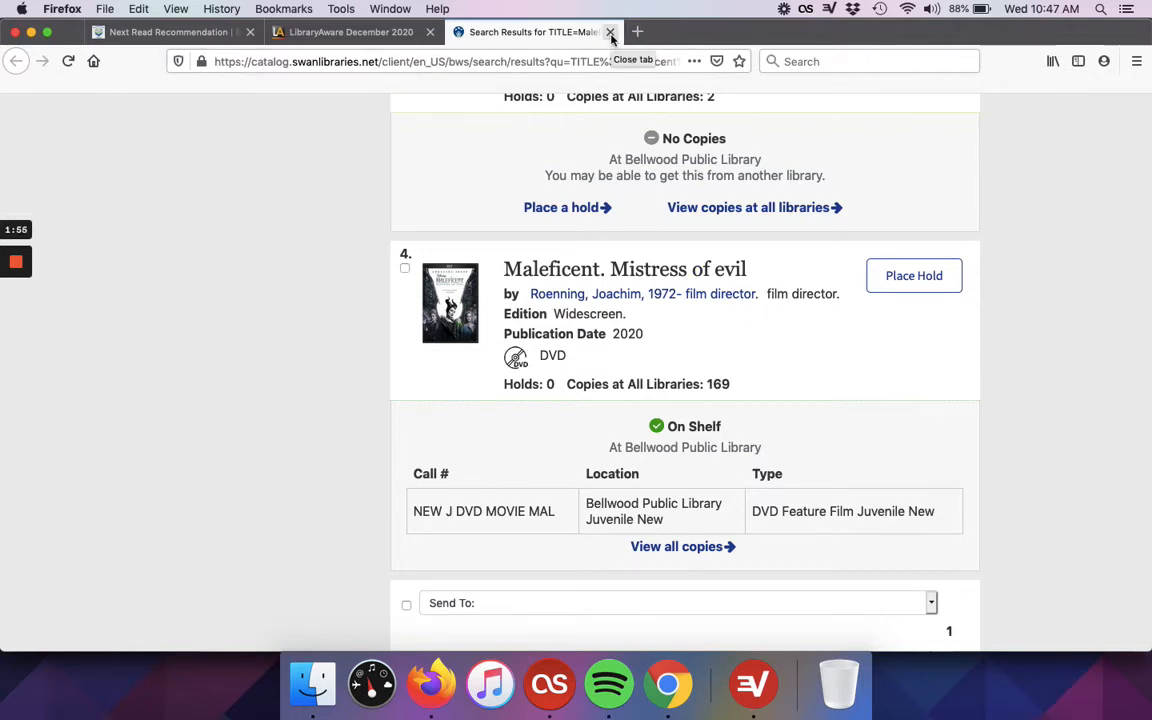
- Close the Maleficent catalog results tab to get back to Next Read
left_click(610, 32)
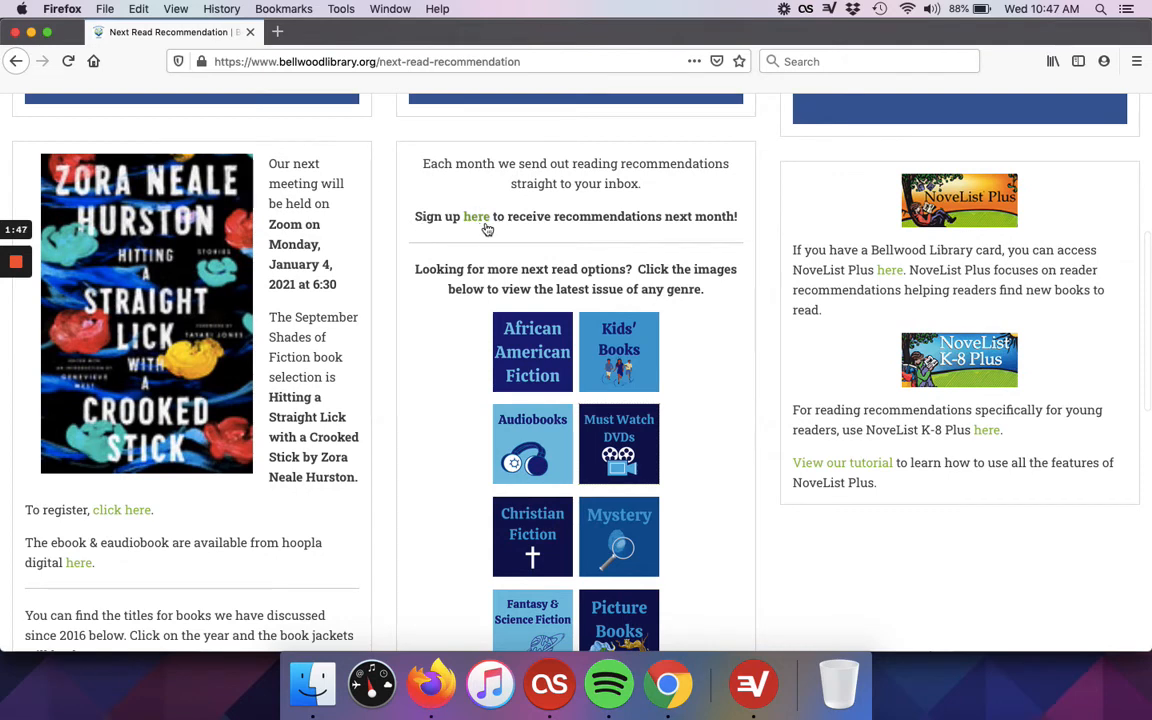
mouse_move(470, 224)
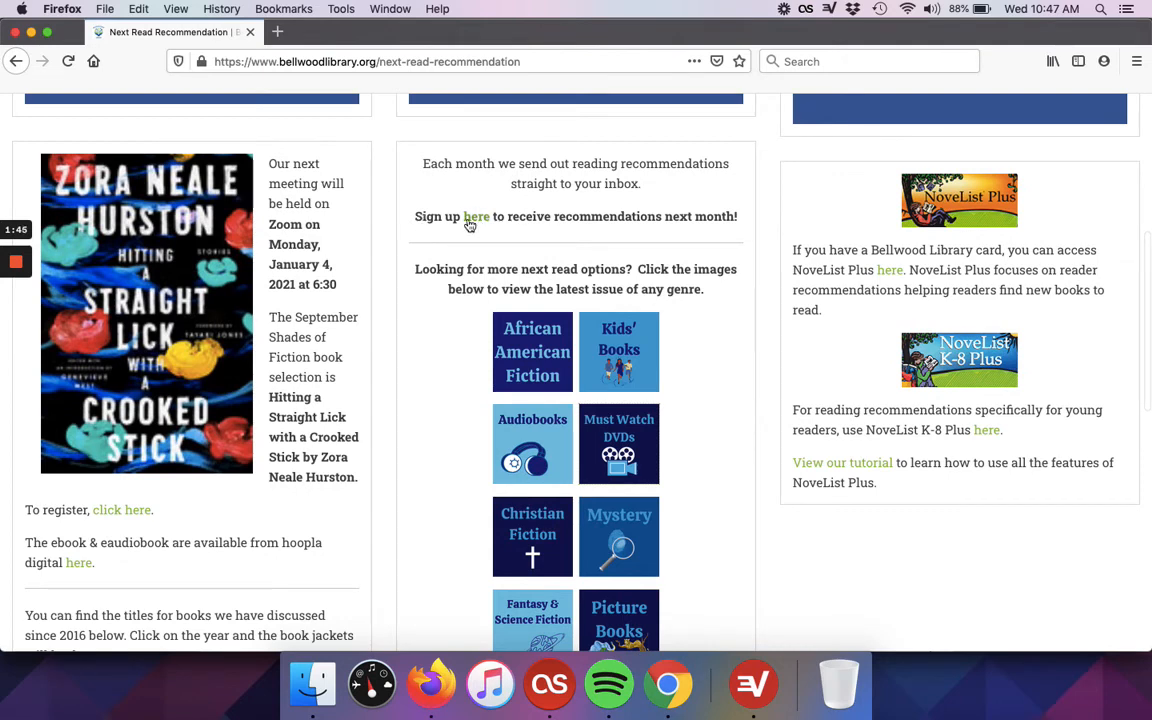
- Open the subscribe form, toggle 'Subscribe to all' back off, and tick individual genres including History and Current Events
left_click(477, 216)
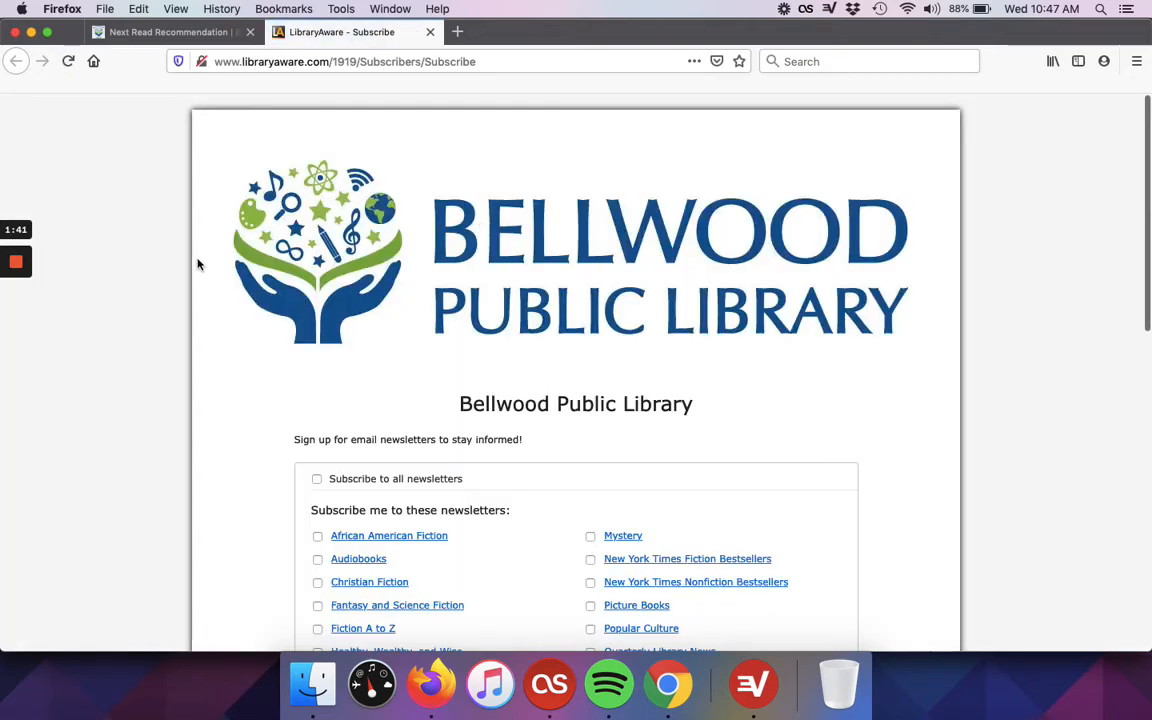
scroll("down", 3)
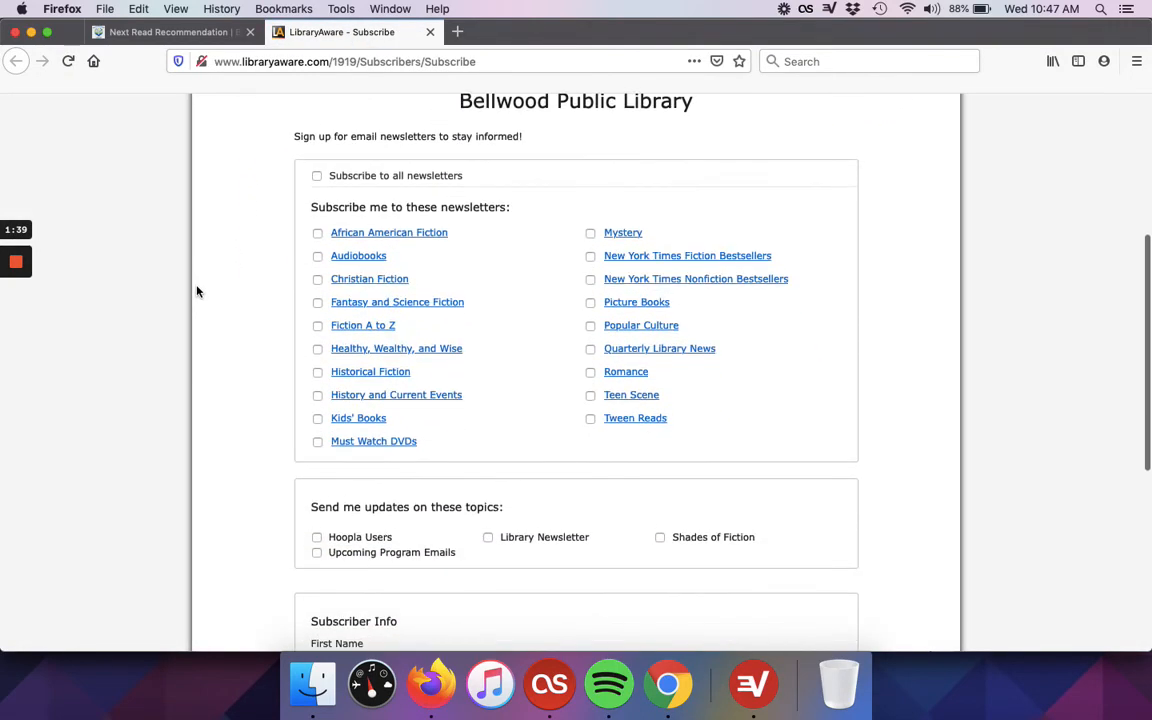
scroll("down", 3)
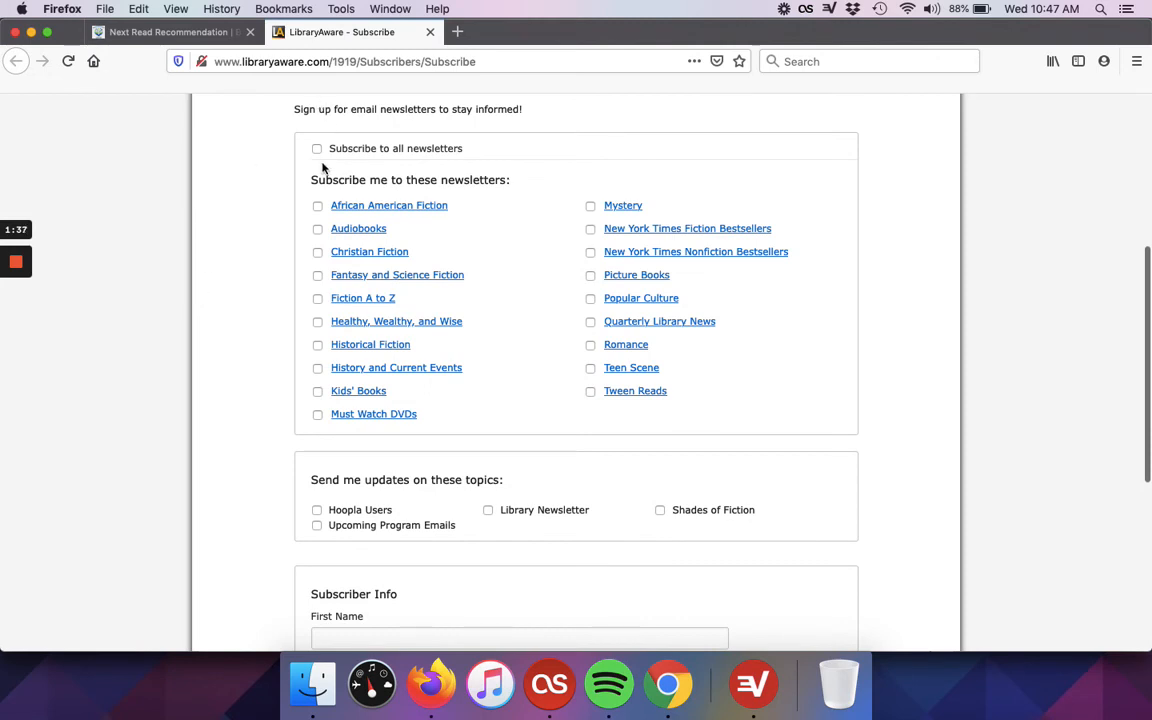
left_click(317, 148)
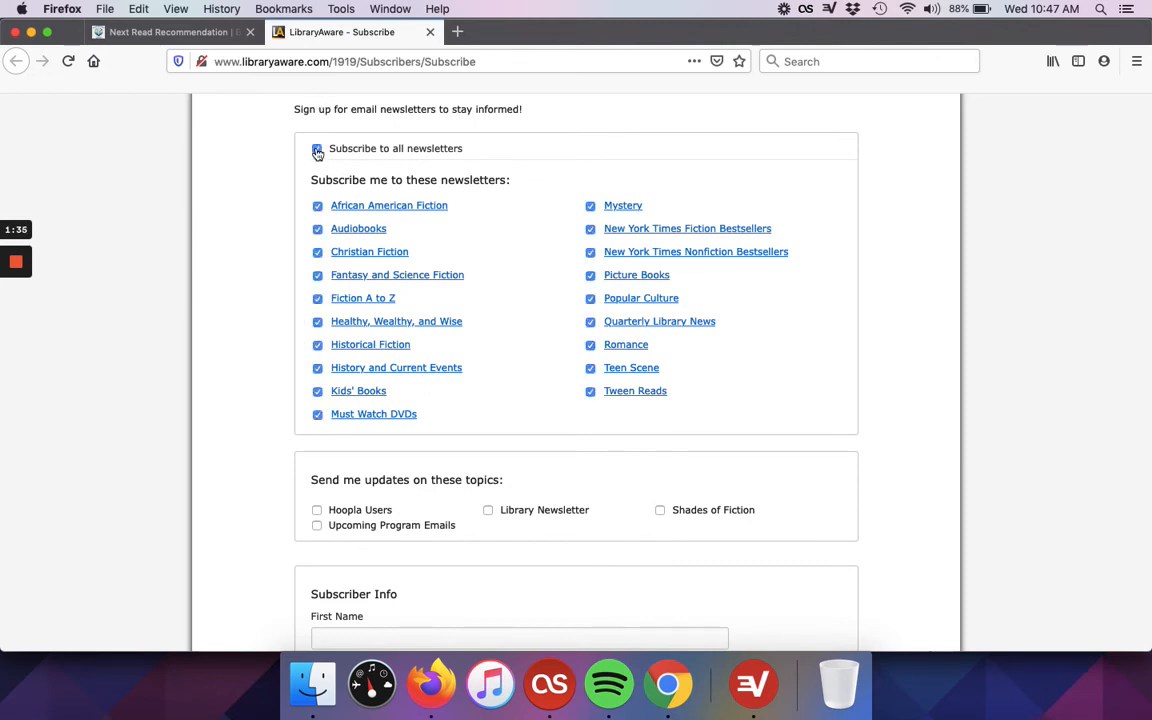
left_click(317, 148)
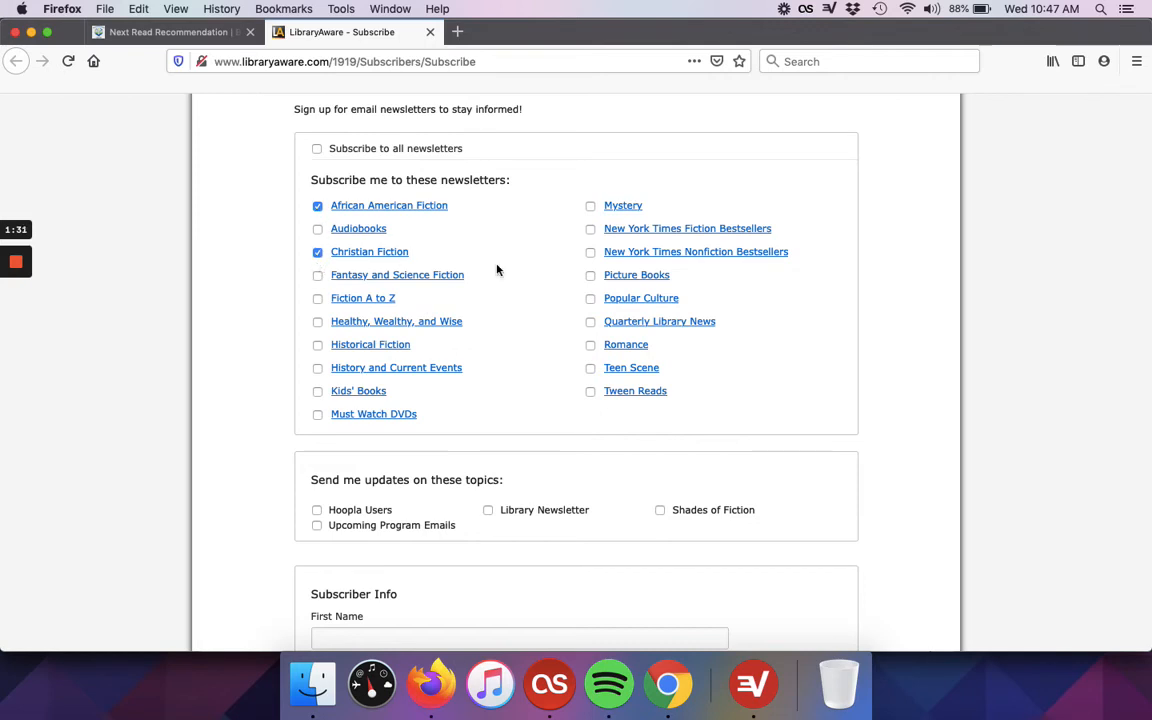
left_click(590, 298)
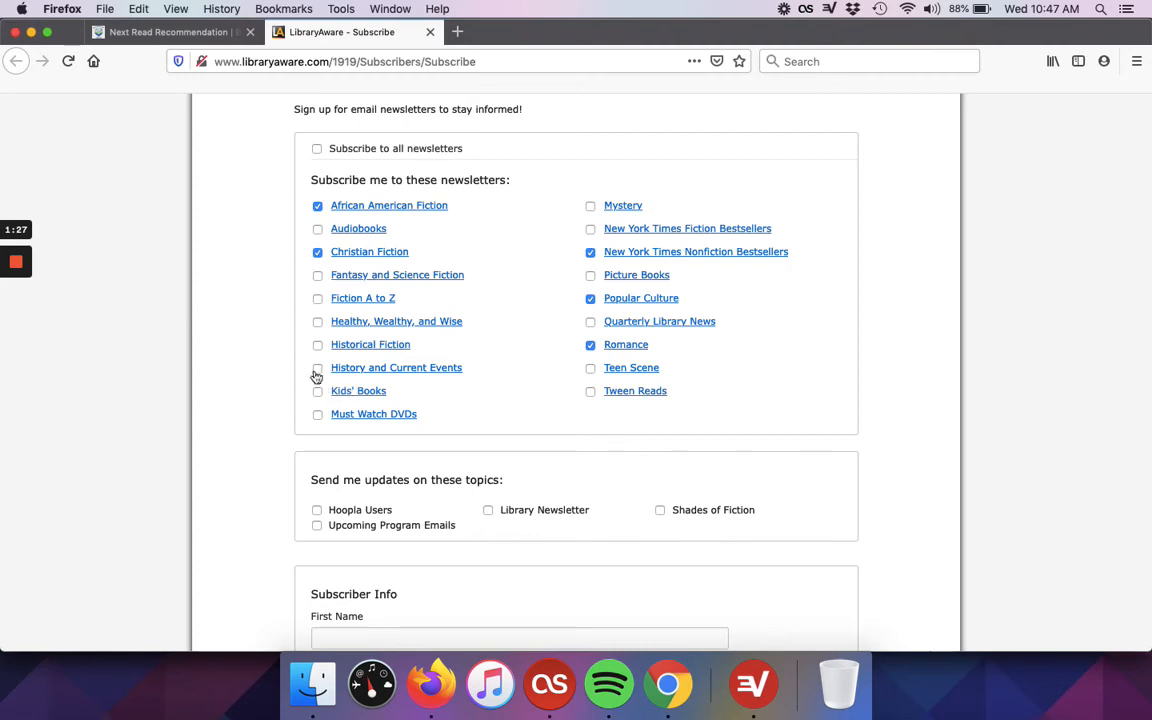
left_click(317, 367)
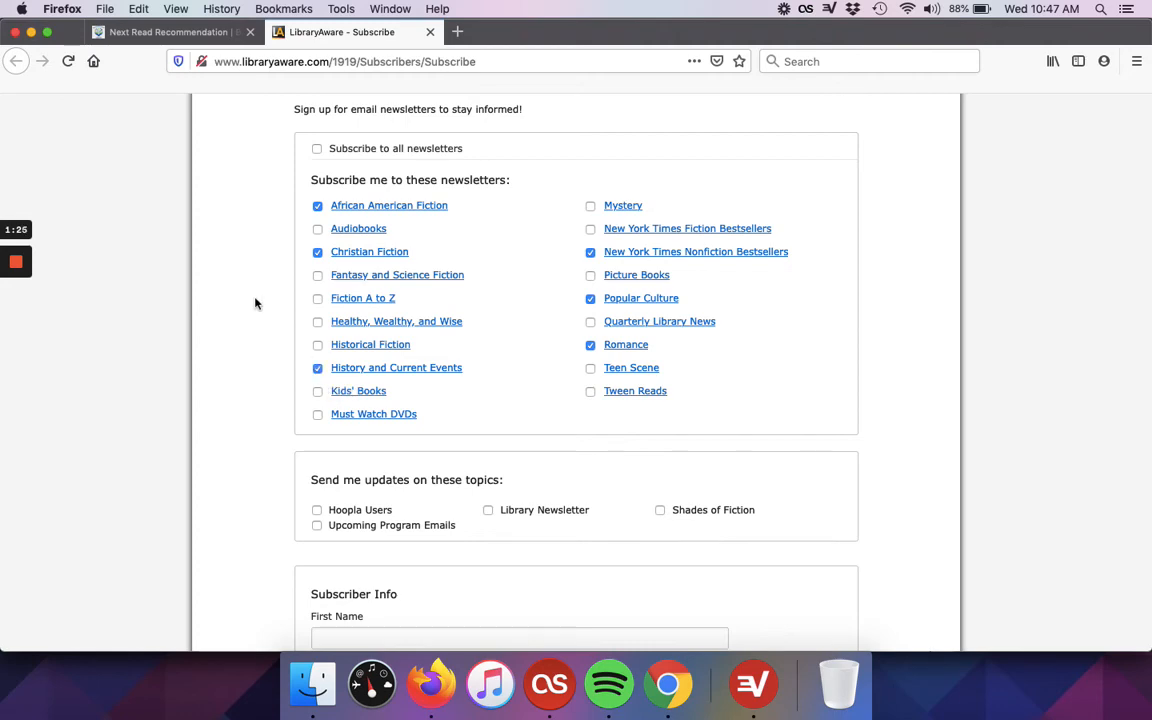
- Scroll to the Subscriber Info fields and reCAPTCHA, then close the form without subscribing
scroll("down", 3)
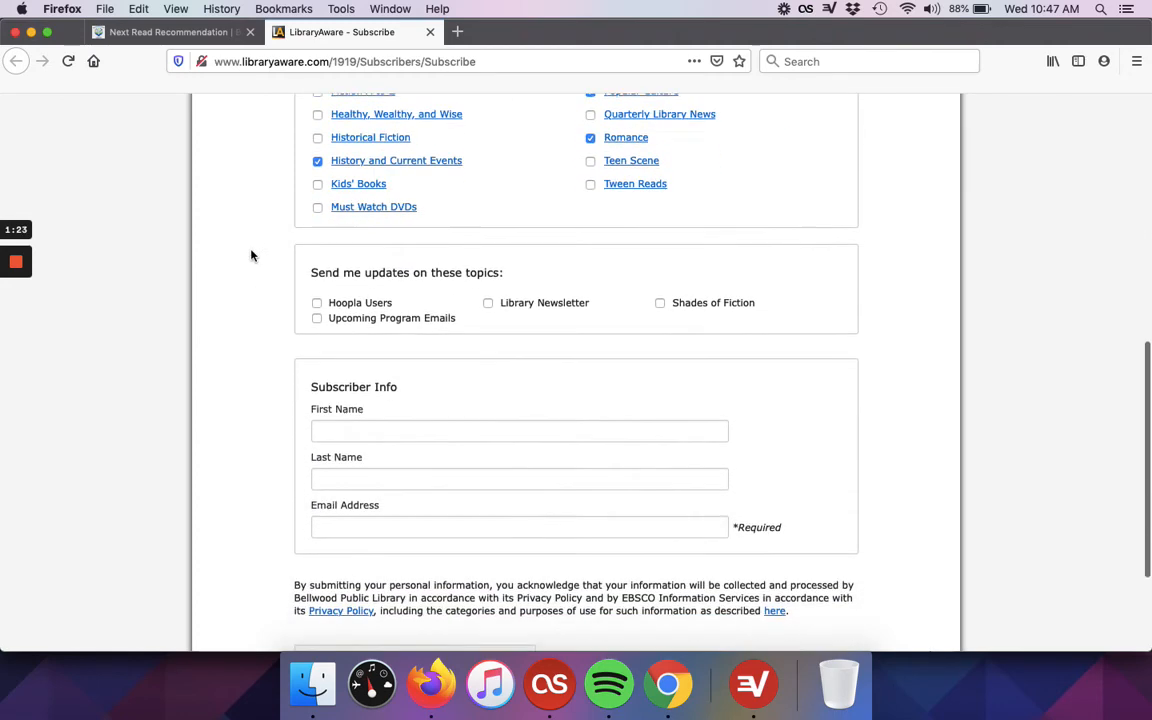
scroll("down", 3)
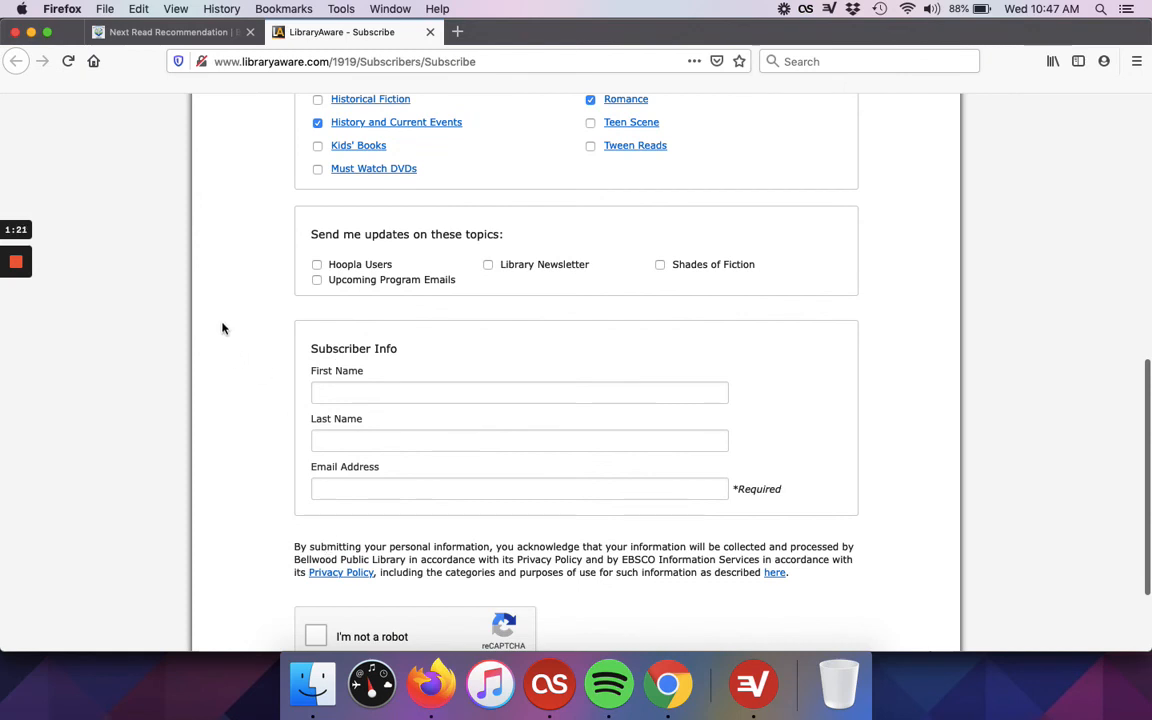
scroll("down", 3)
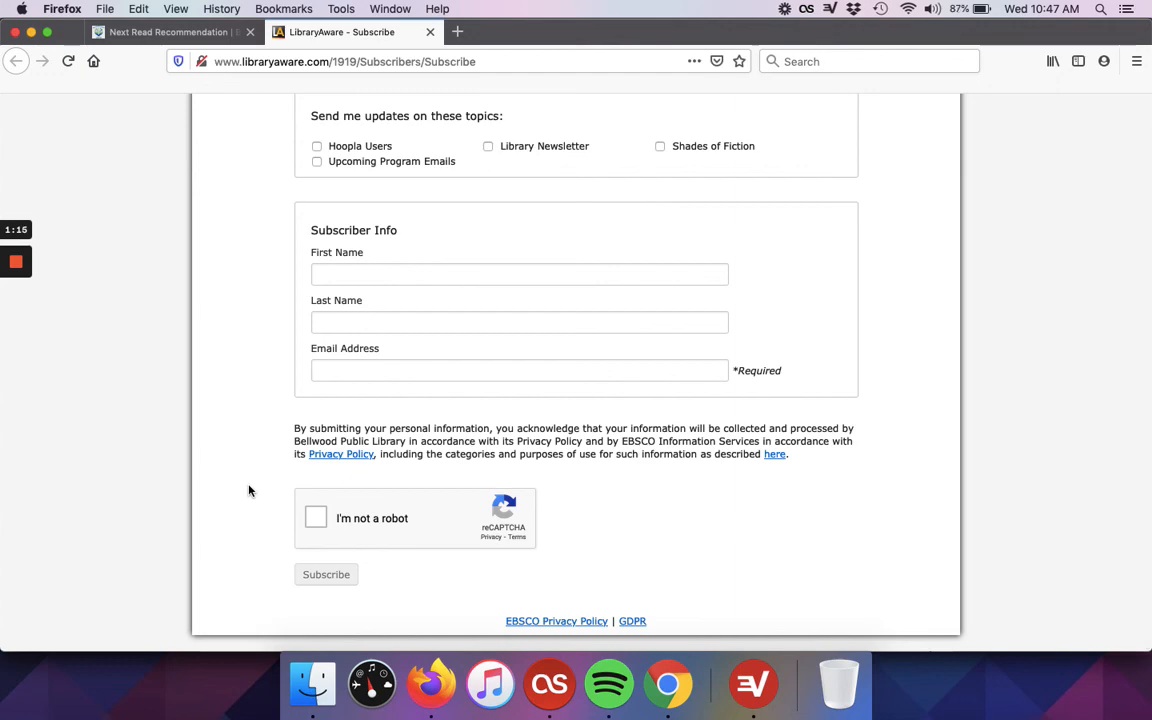
left_click(167, 31)
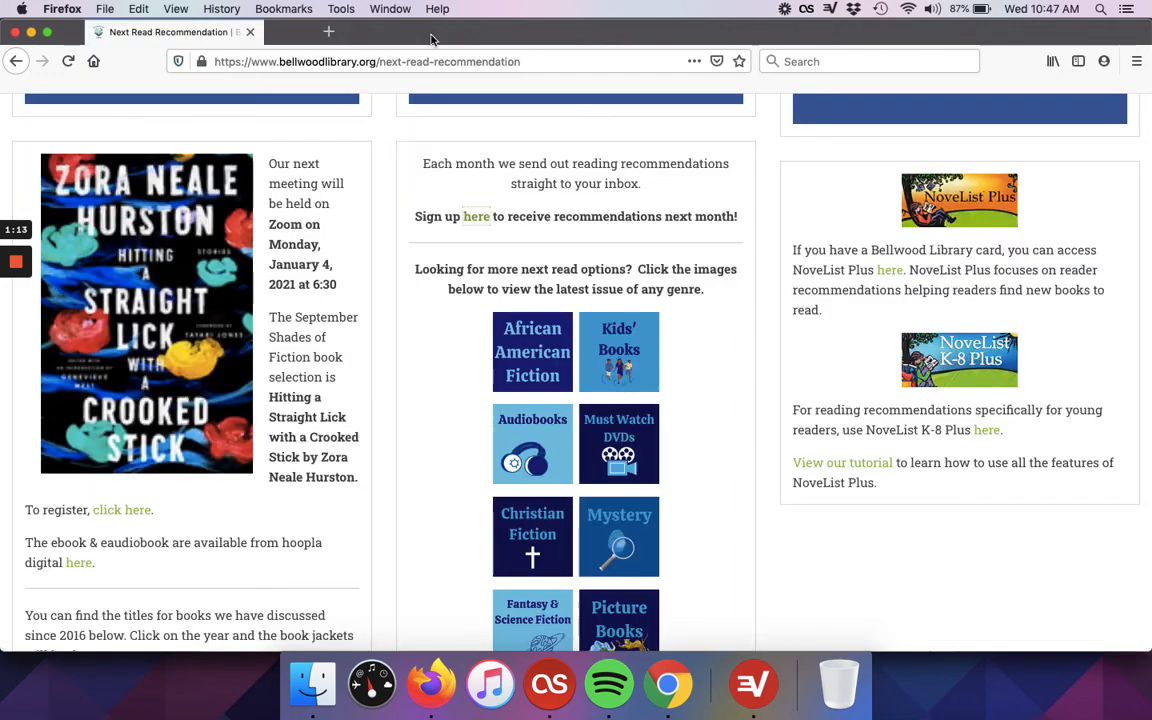
mouse_move(460, 382)
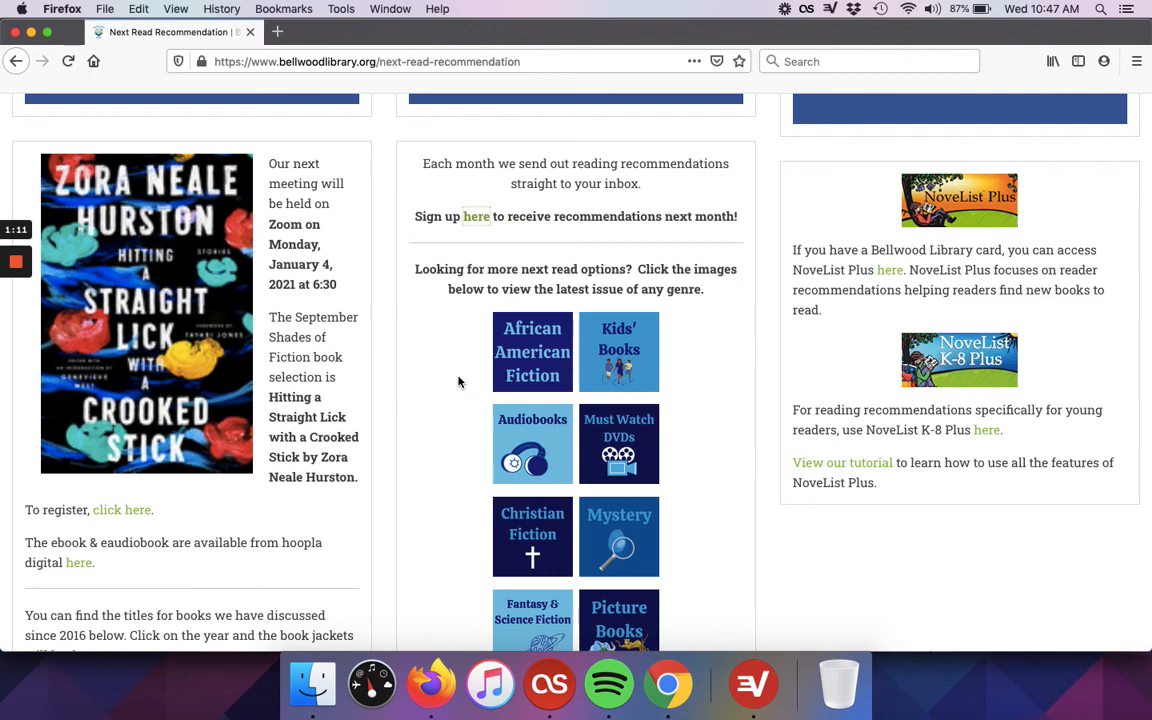